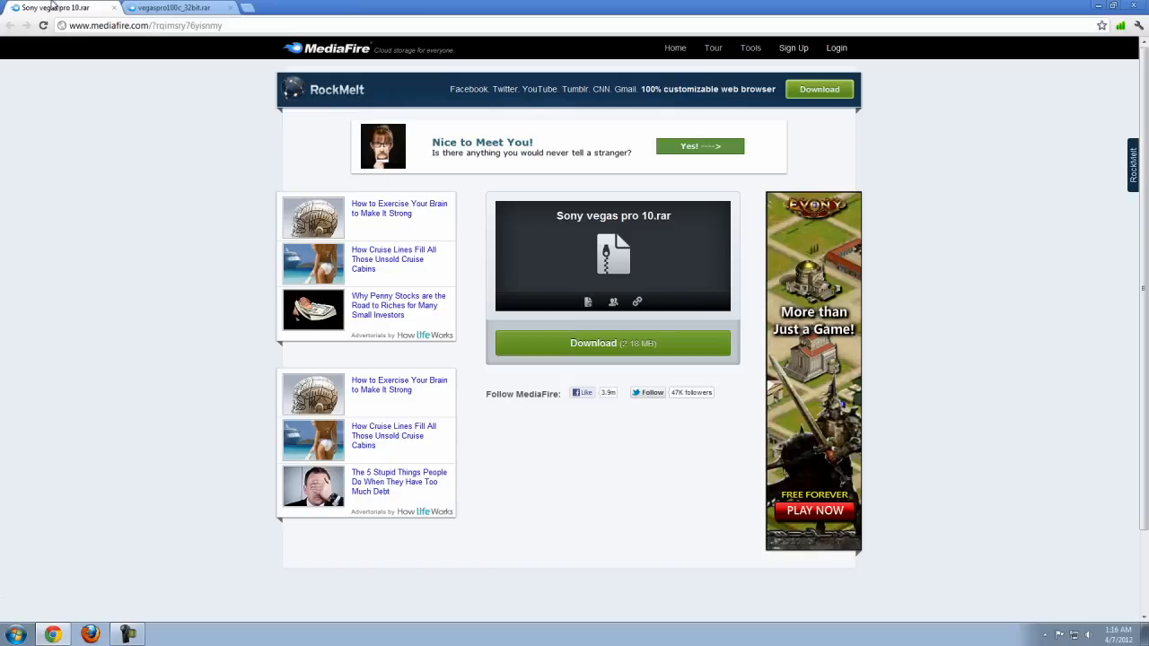
Step: Switch to the MediaFire tab for the 185 MB vegaspro100c_32bit.rar download
{"action": "left_click", "coordinate": [170, 7]}
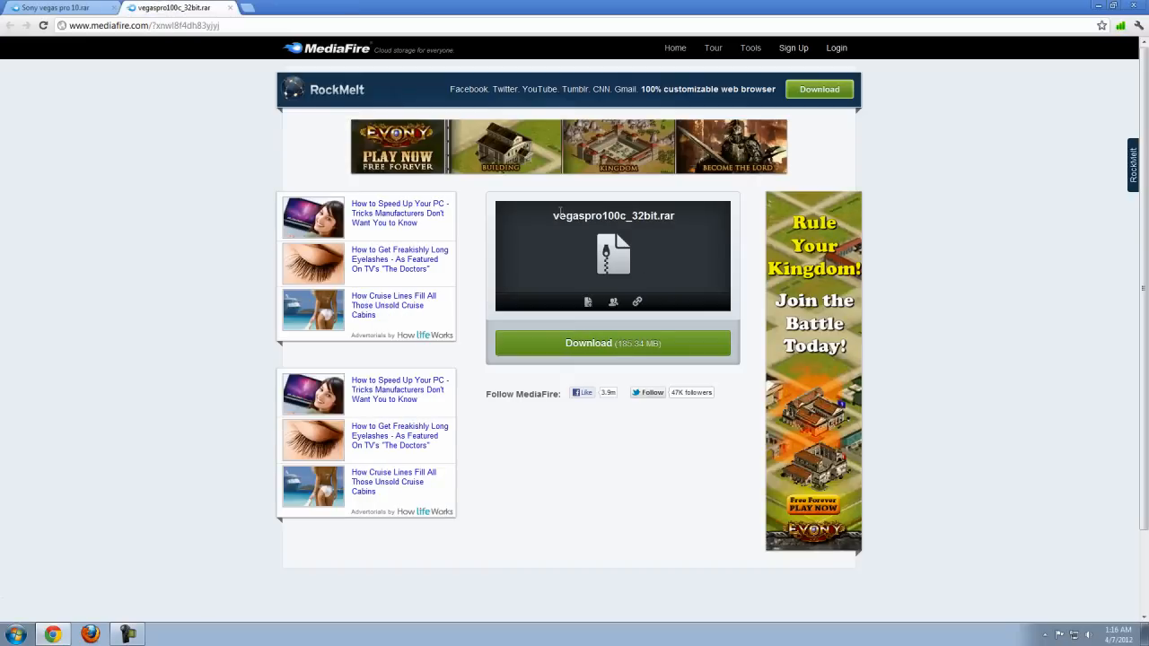
{"action": "double_click", "coordinate": [585, 215]}
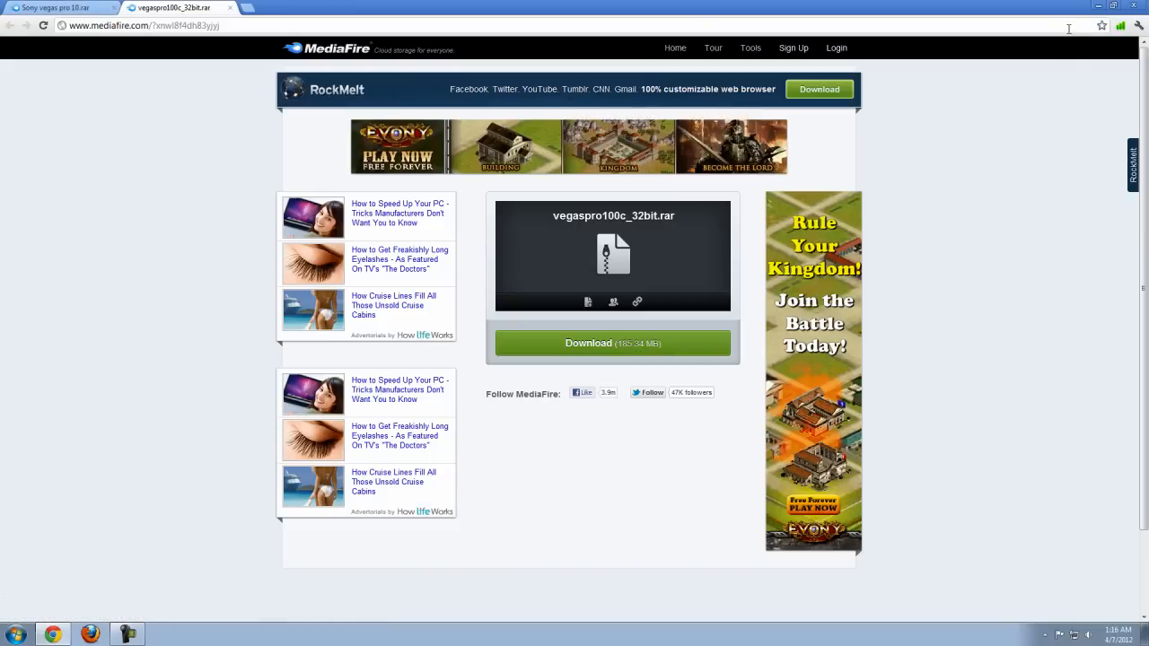
{"action": "mouse_move", "coordinate": [184, 149]}
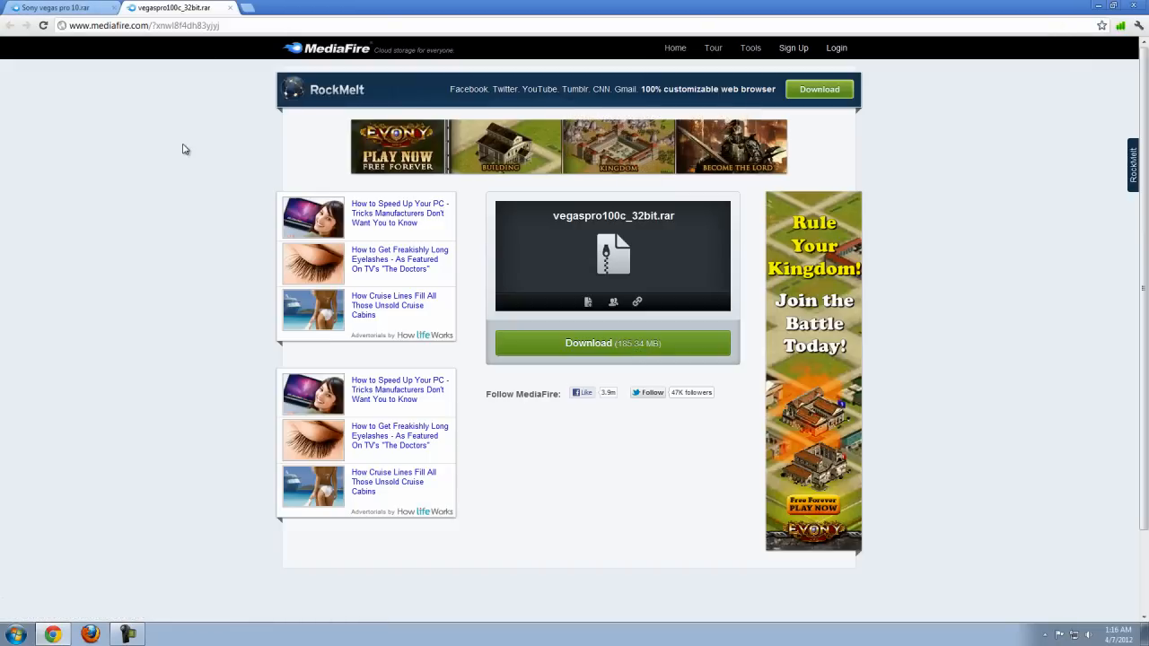
{"action": "mouse_move", "coordinate": [191, 111]}
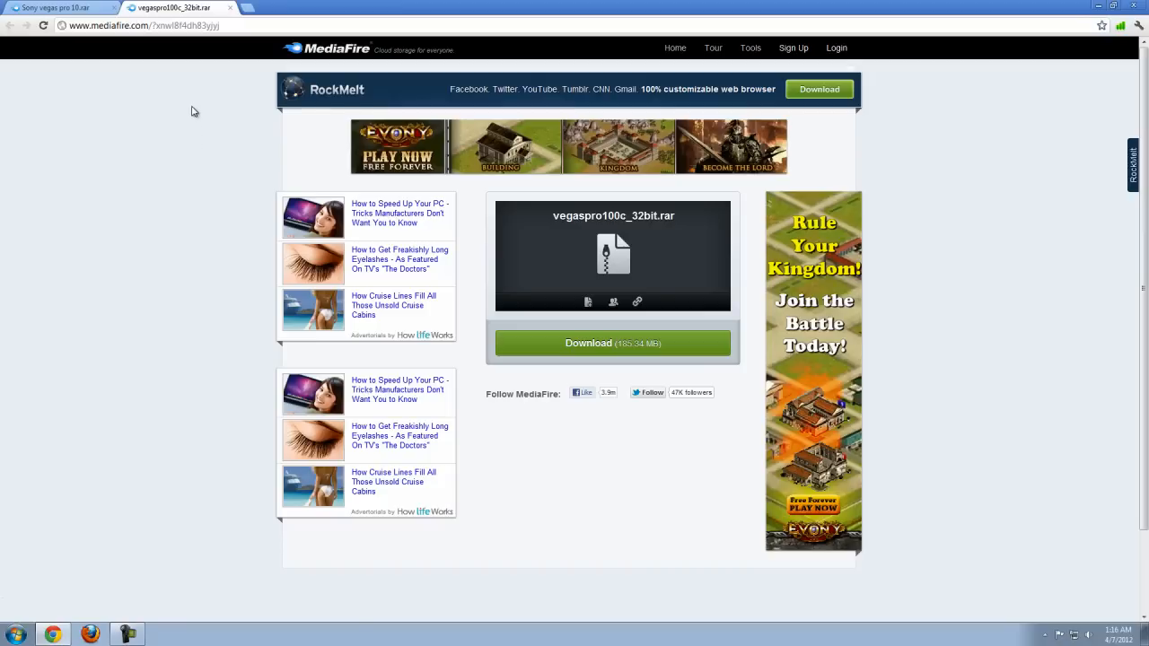
{"action": "mouse_move", "coordinate": [176, 96]}
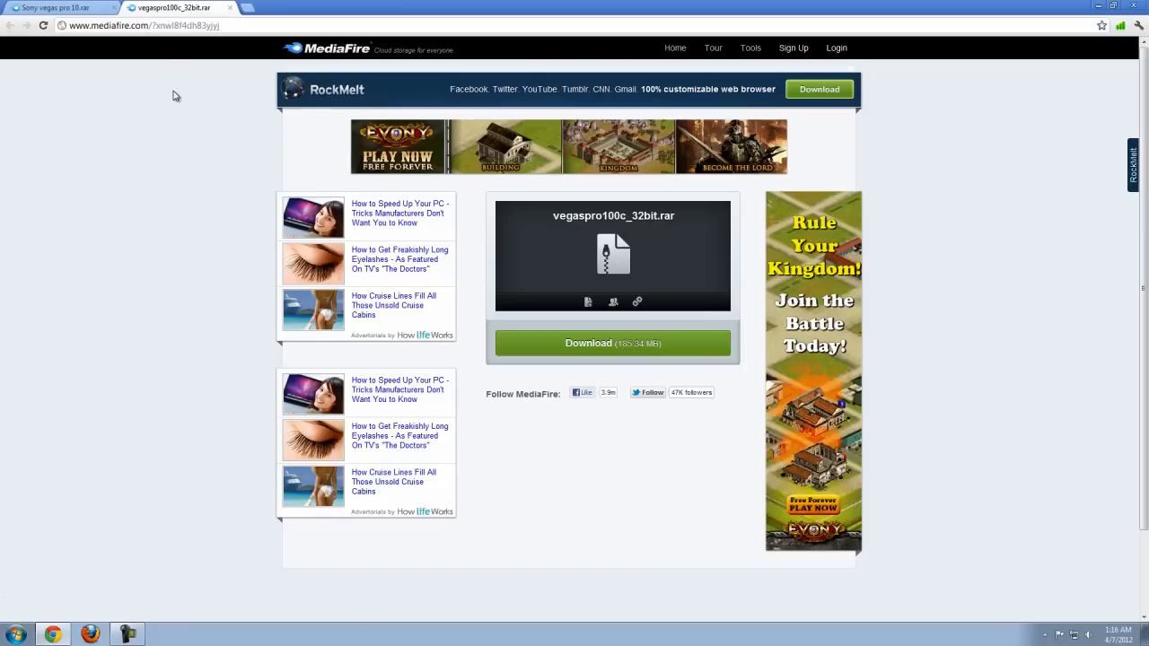
{"action": "mouse_move", "coordinate": [923, 63]}
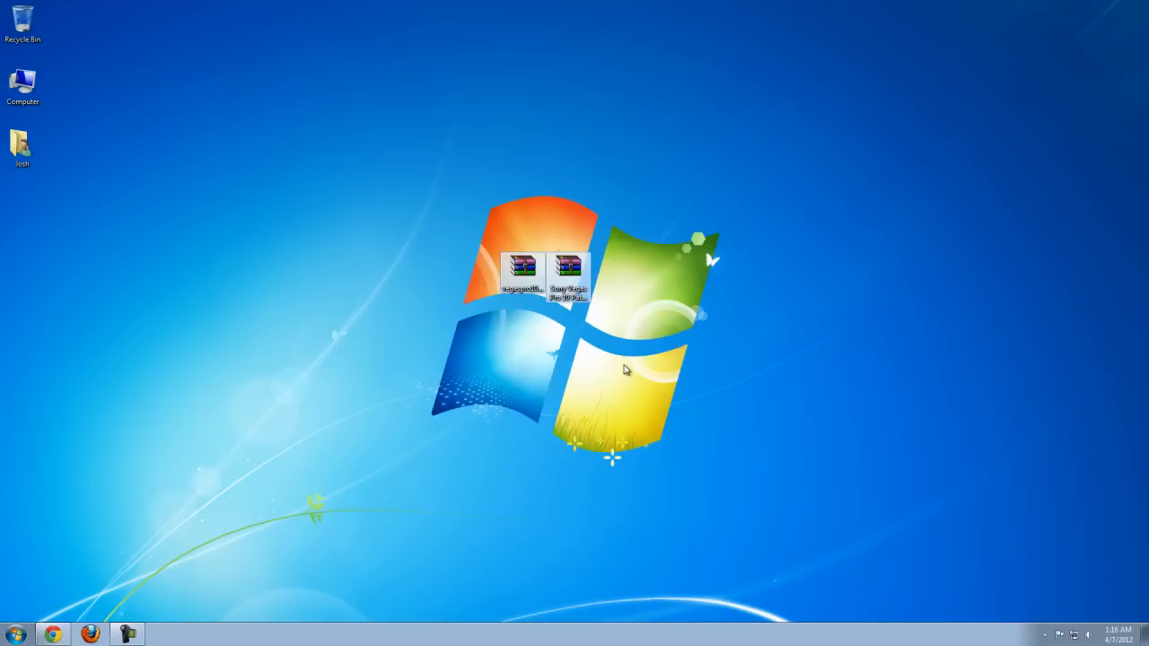
Step: Run the vegaspro100c archive from the desktop to launch the Vegas Pro 10.0 wizard
{"action": "right_click", "coordinate": [520, 265]}
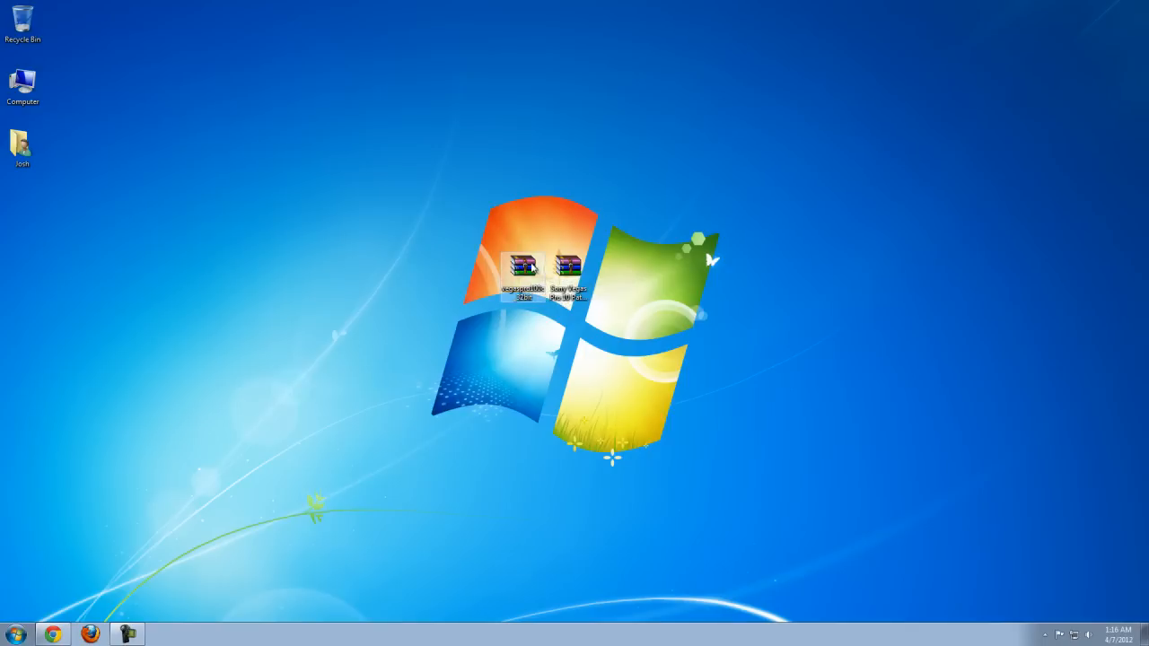
{"action": "double_click", "coordinate": [521, 265]}
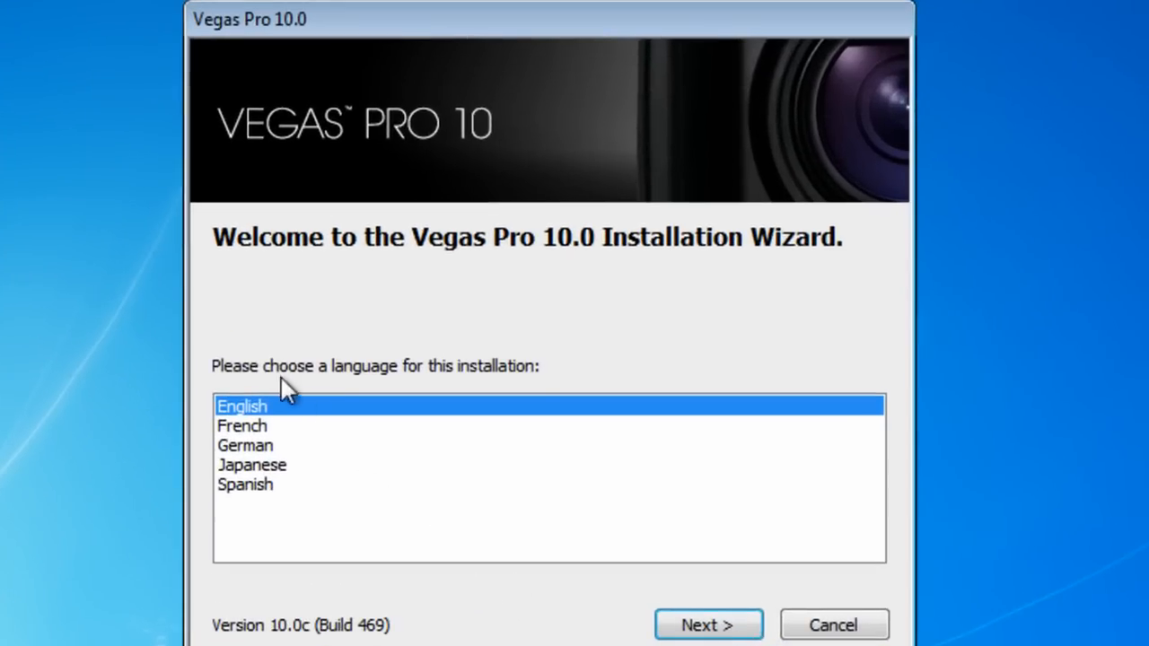
Step: Install Vegas Pro 10.0: English, current version, EULA accepted, default folder, then Finish
{"action": "left_click", "coordinate": [709, 624]}
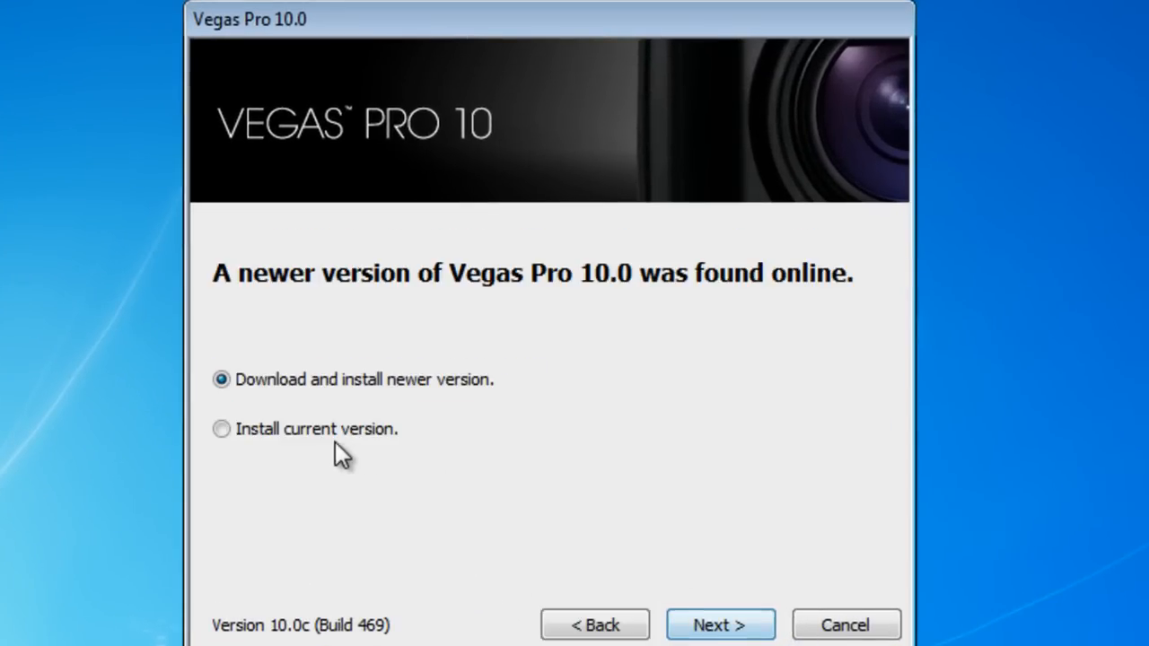
{"action": "left_click", "coordinate": [220, 428]}
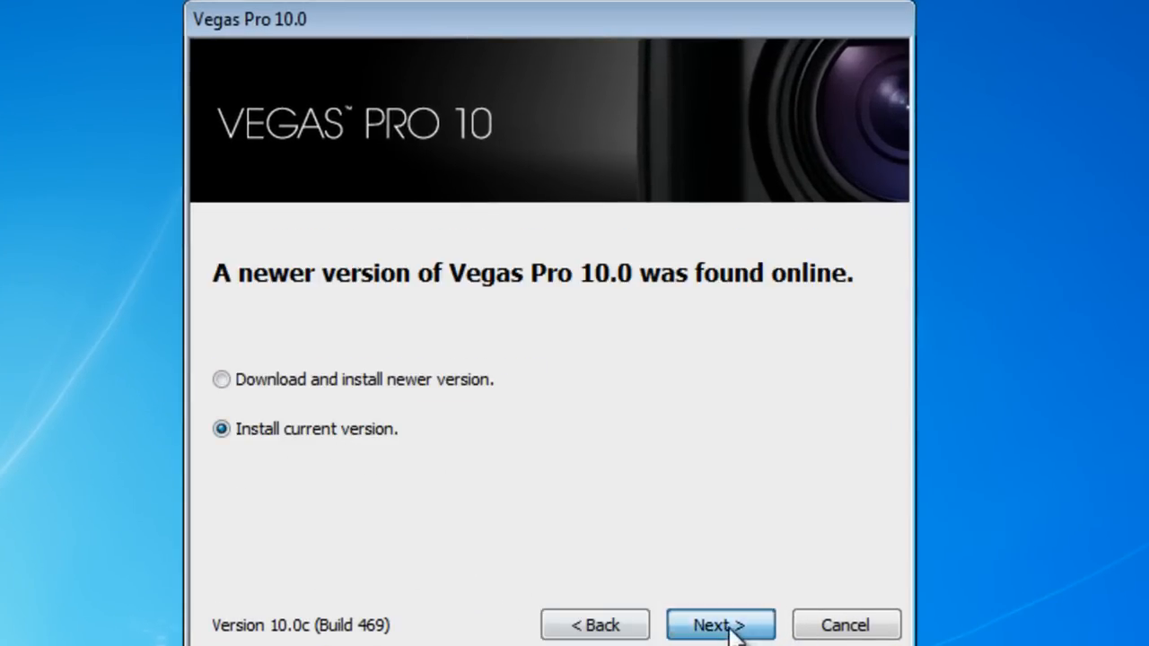
{"action": "left_click", "coordinate": [719, 624]}
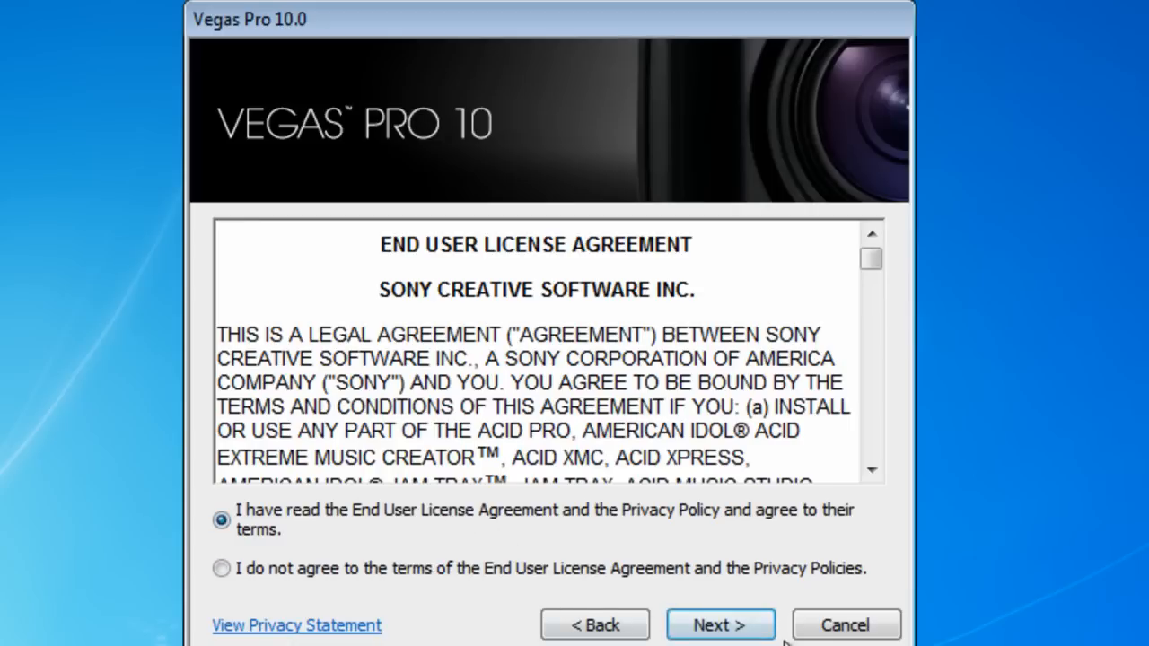
{"action": "left_click", "coordinate": [719, 625]}
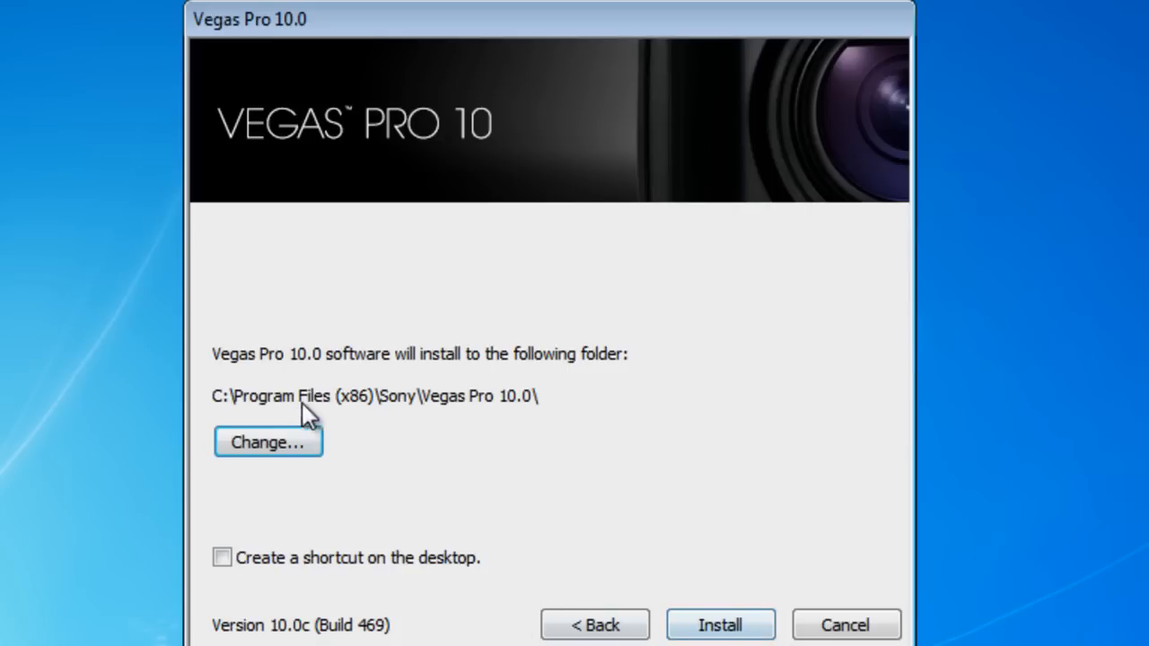
{"action": "left_click", "coordinate": [719, 625]}
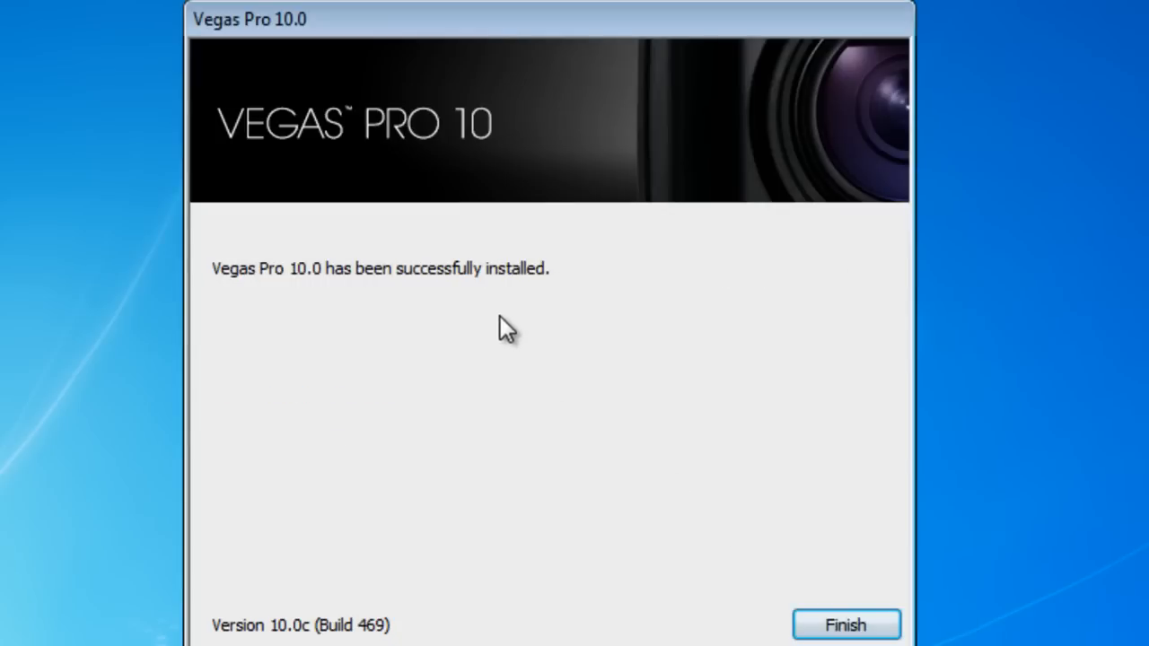
{"action": "left_click", "coordinate": [844, 624]}
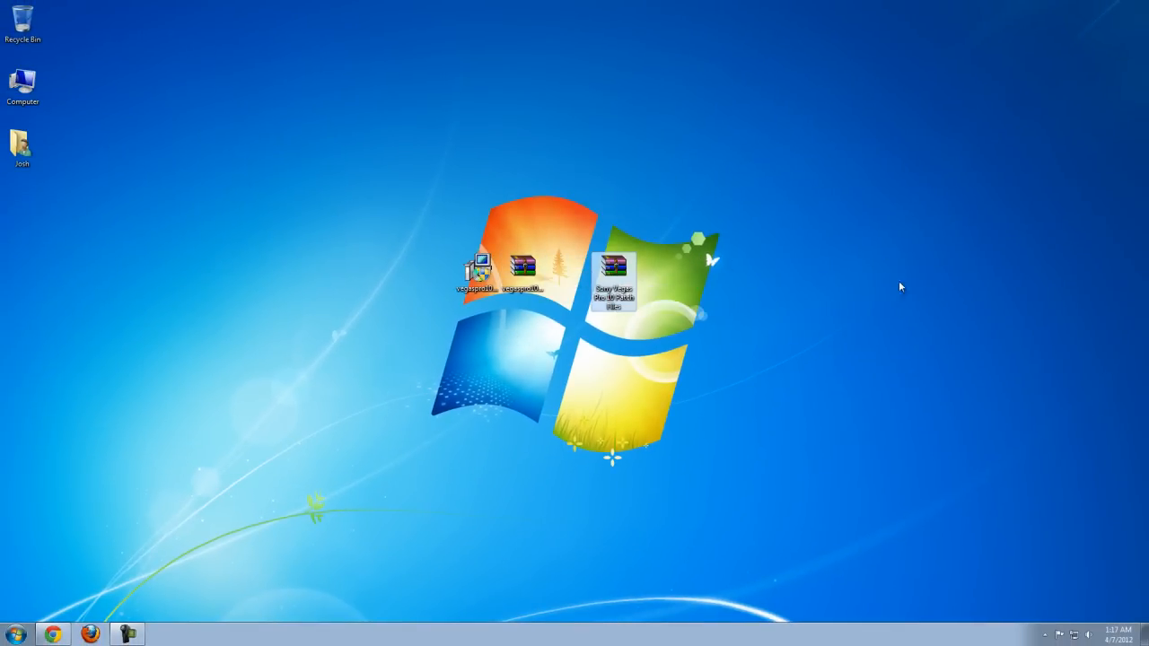
Step: Extract the Sony Vegas Pro 10 Patch Files archive here, entering its password
{"action": "right_click", "coordinate": [613, 270]}
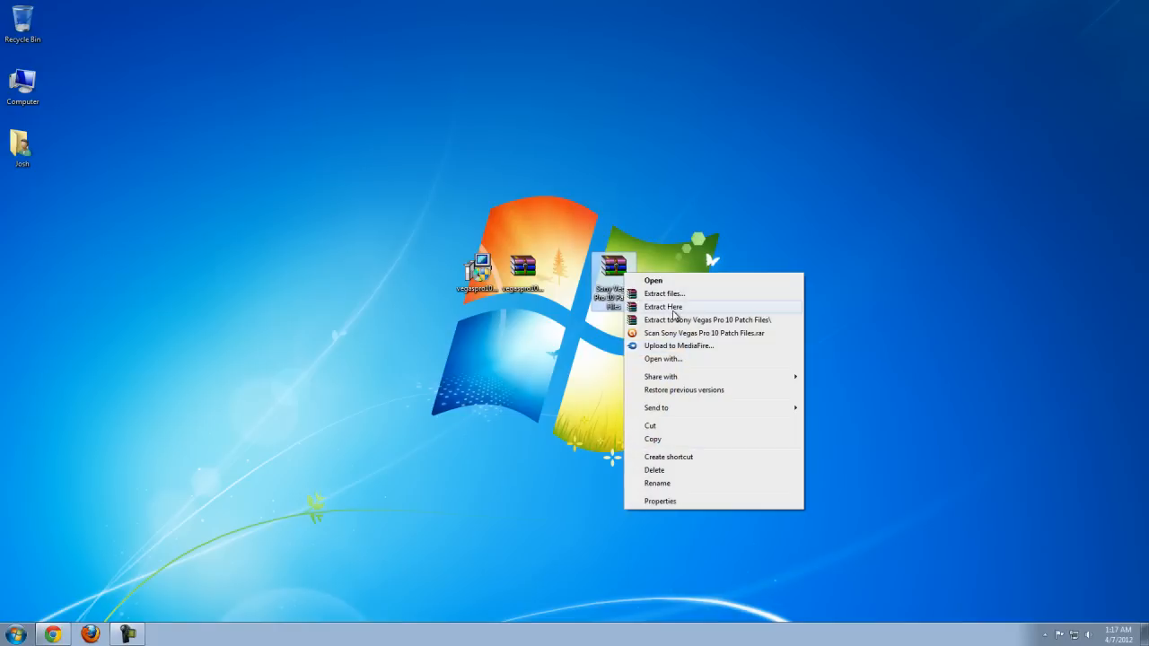
{"action": "left_click", "coordinate": [663, 306]}
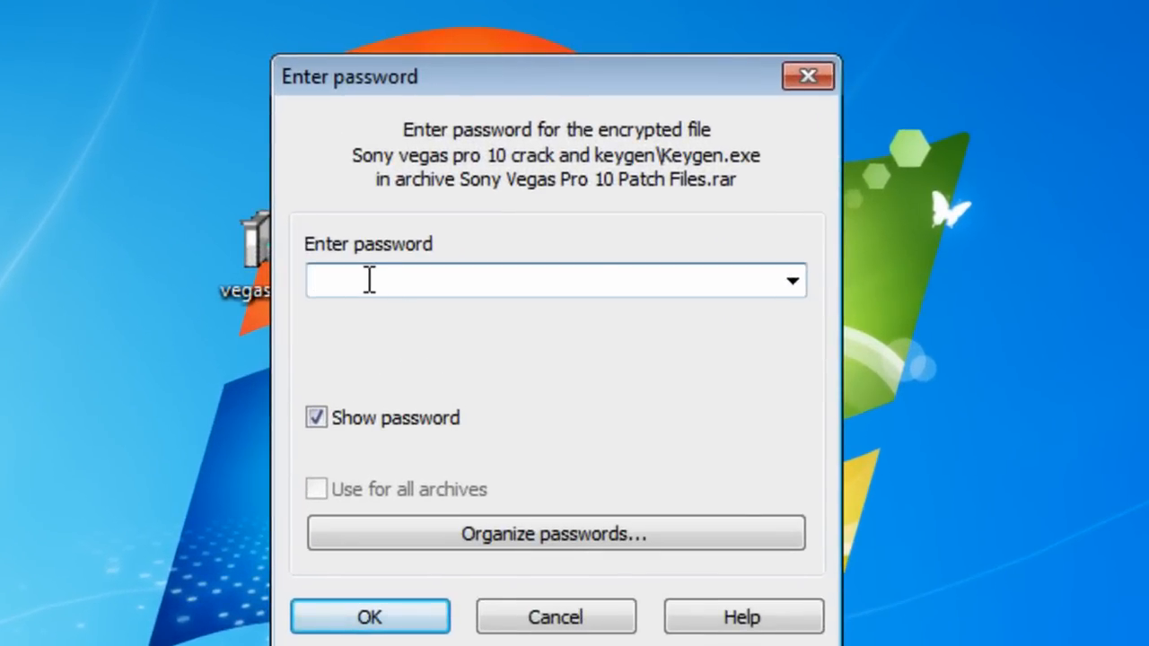
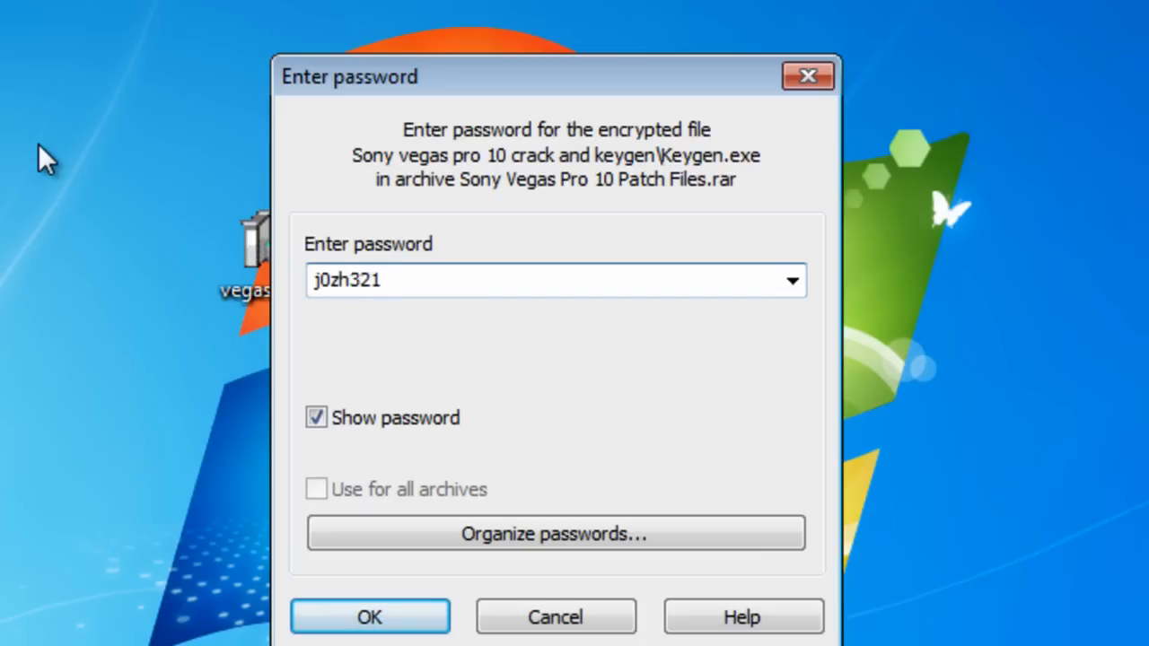
{"action": "left_click", "coordinate": [369, 617]}
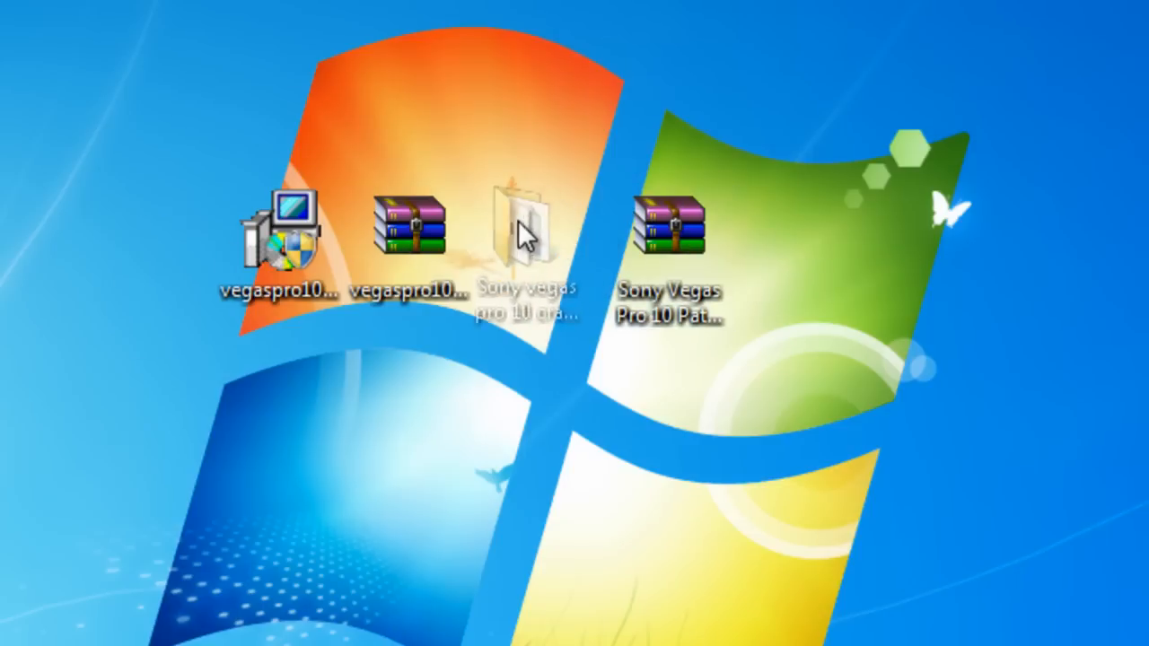
Step: Open the crack and keygen folder and select the SonyVegasPro Patch program
{"action": "double_click", "coordinate": [528, 225]}
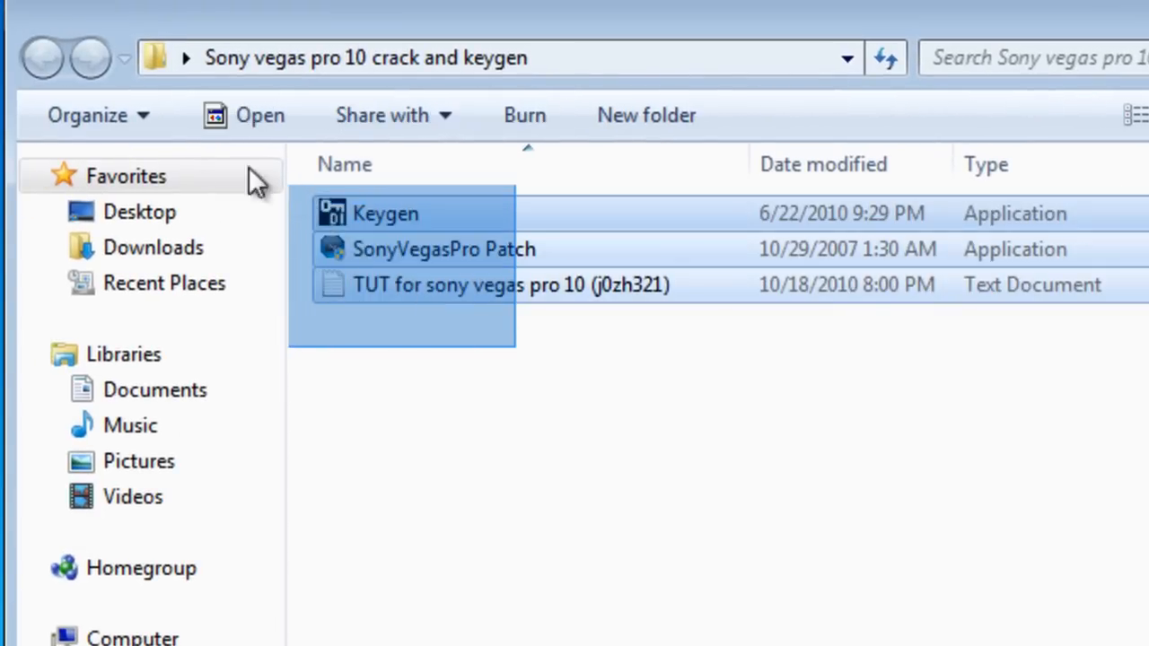
{"action": "left_click", "coordinate": [444, 249]}
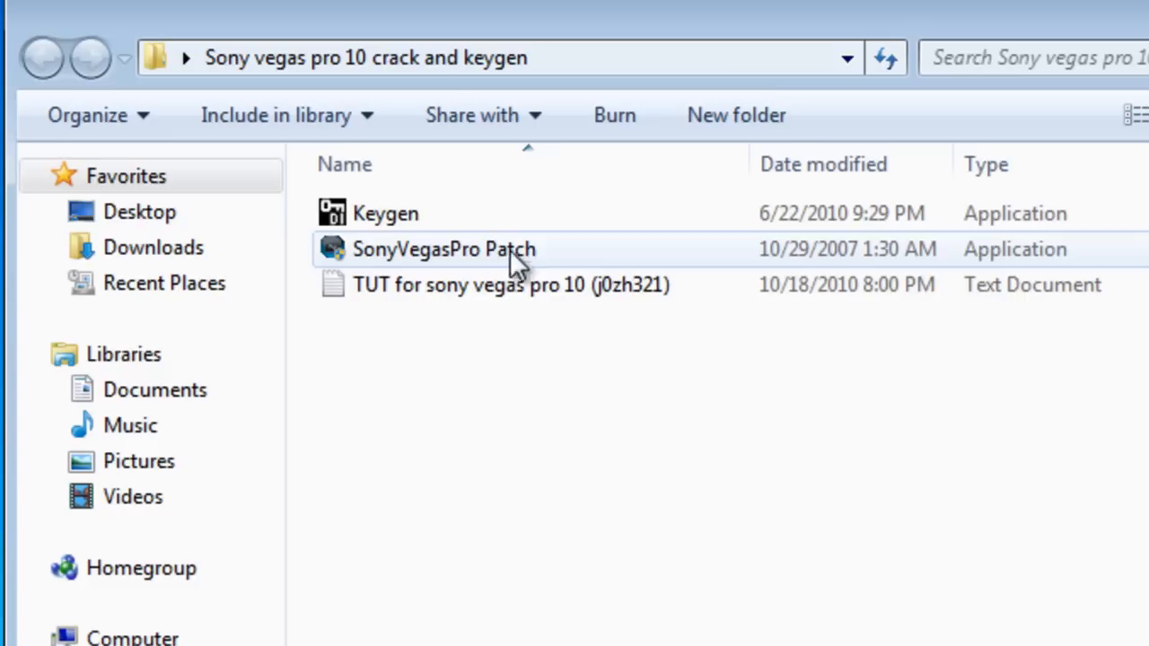
{"action": "mouse_move", "coordinate": [507, 349]}
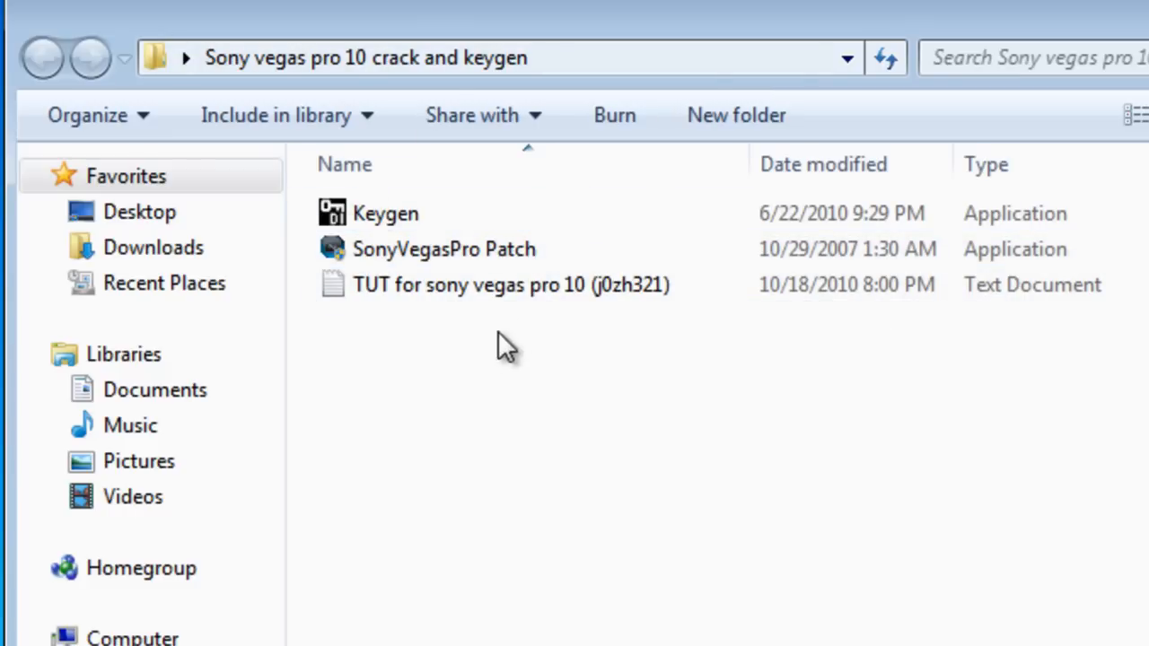
{"action": "mouse_move", "coordinate": [638, 256]}
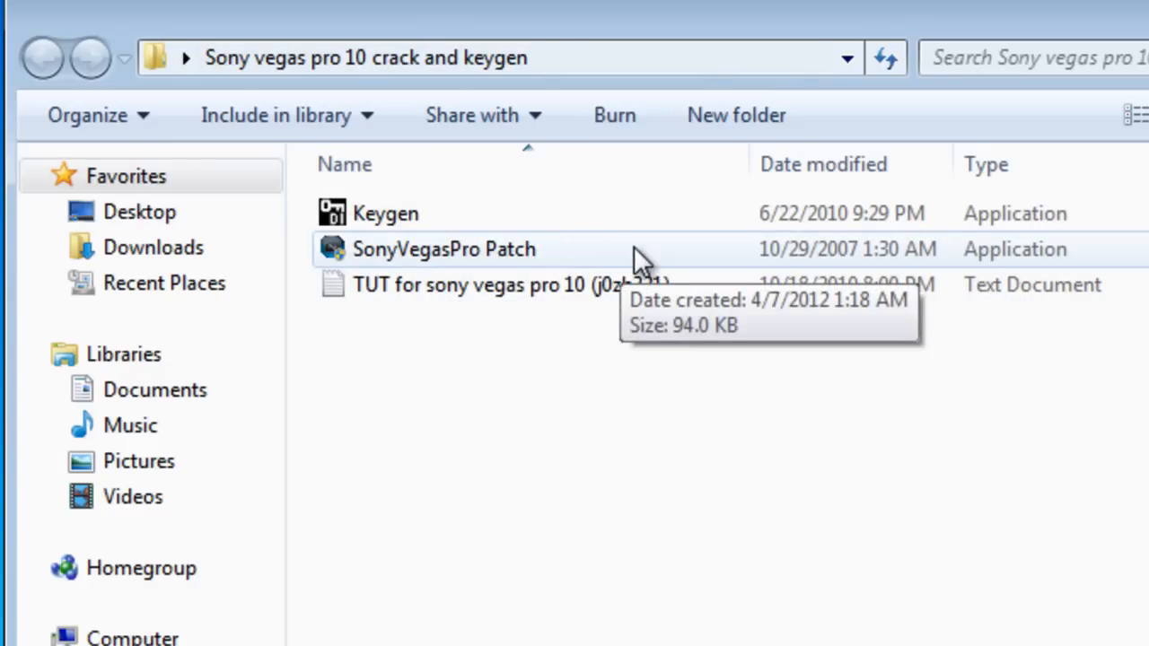
{"action": "left_click", "coordinate": [445, 249]}
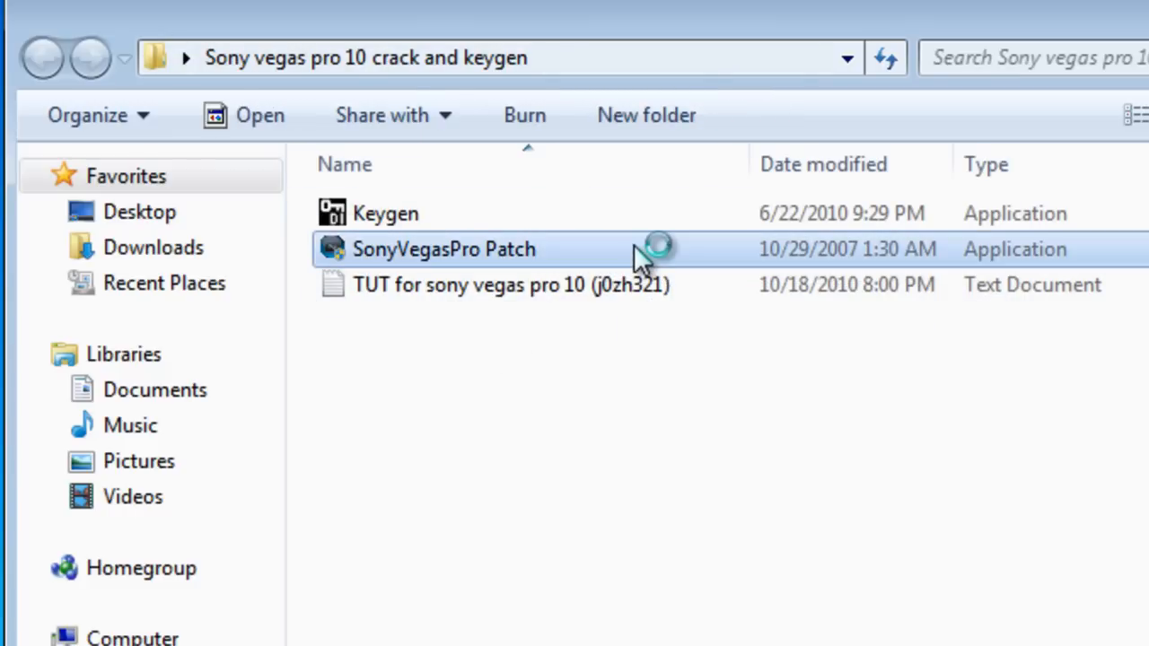
Step: Launch SonyVegasPro Patch and browse to Program Files (x86) > Sony > Vegas Pro 10.0
{"action": "double_click", "coordinate": [443, 249]}
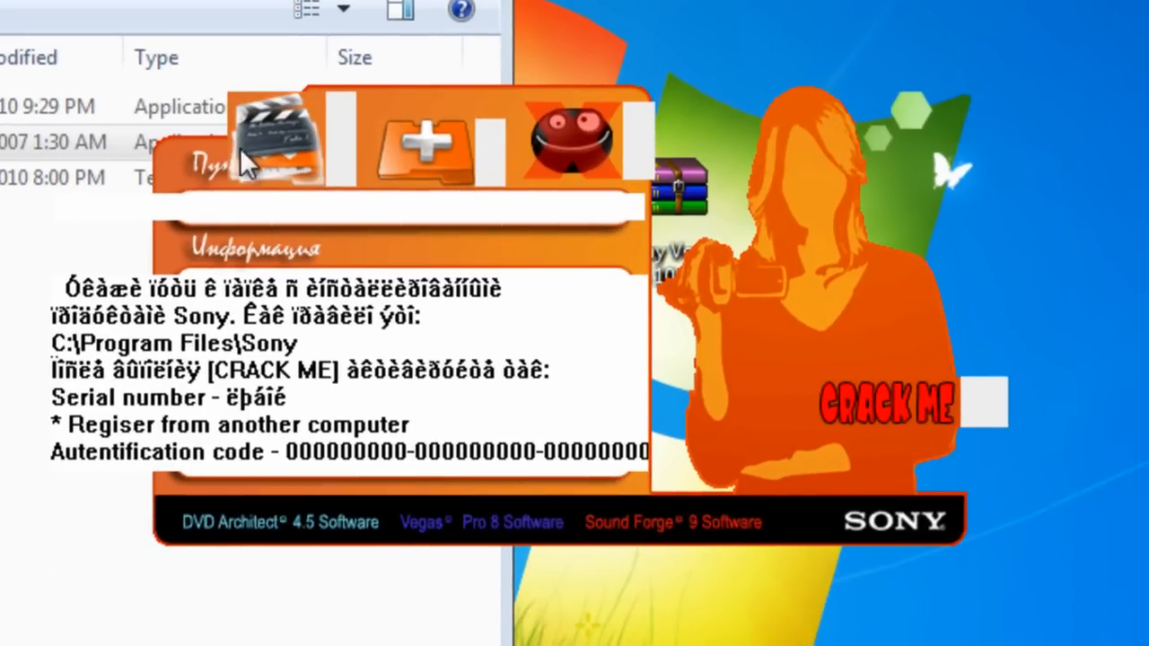
{"action": "mouse_move", "coordinate": [291, 148]}
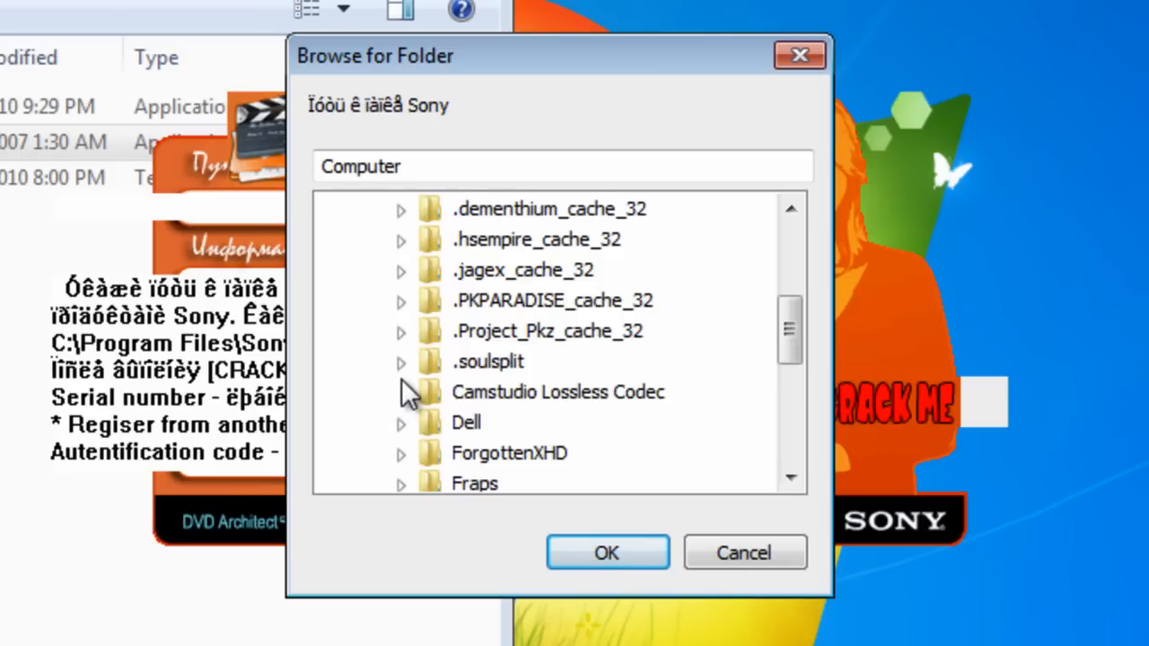
{"action": "scroll", "scroll_direction": "down", "scroll_amount": 3}
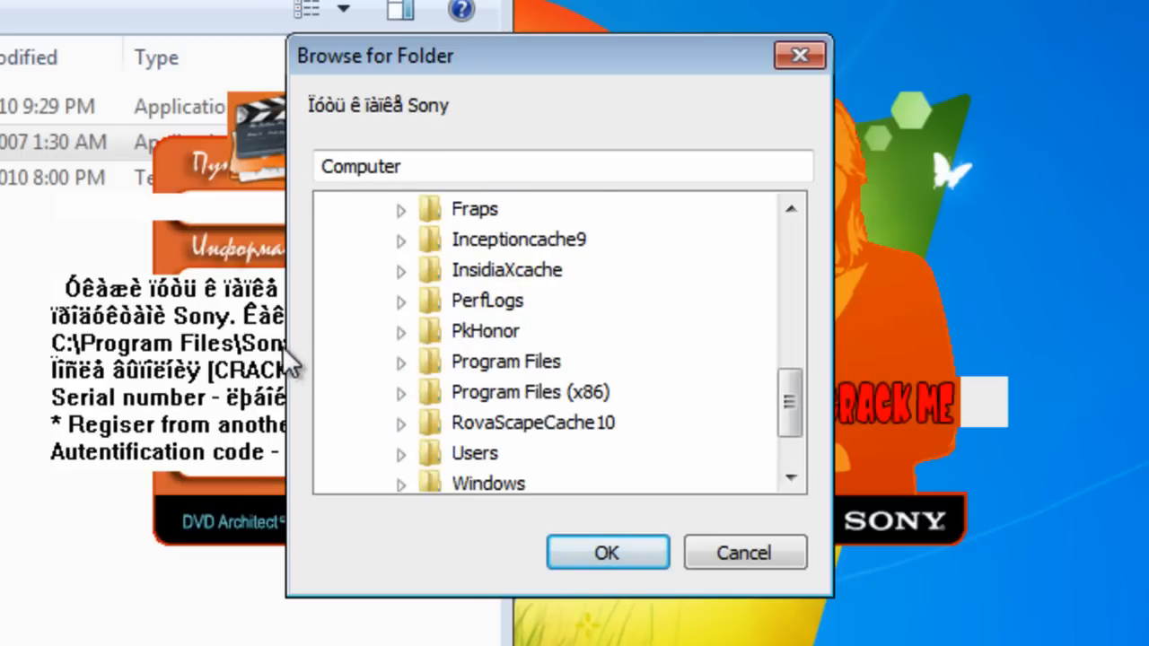
{"action": "mouse_move", "coordinate": [408, 372]}
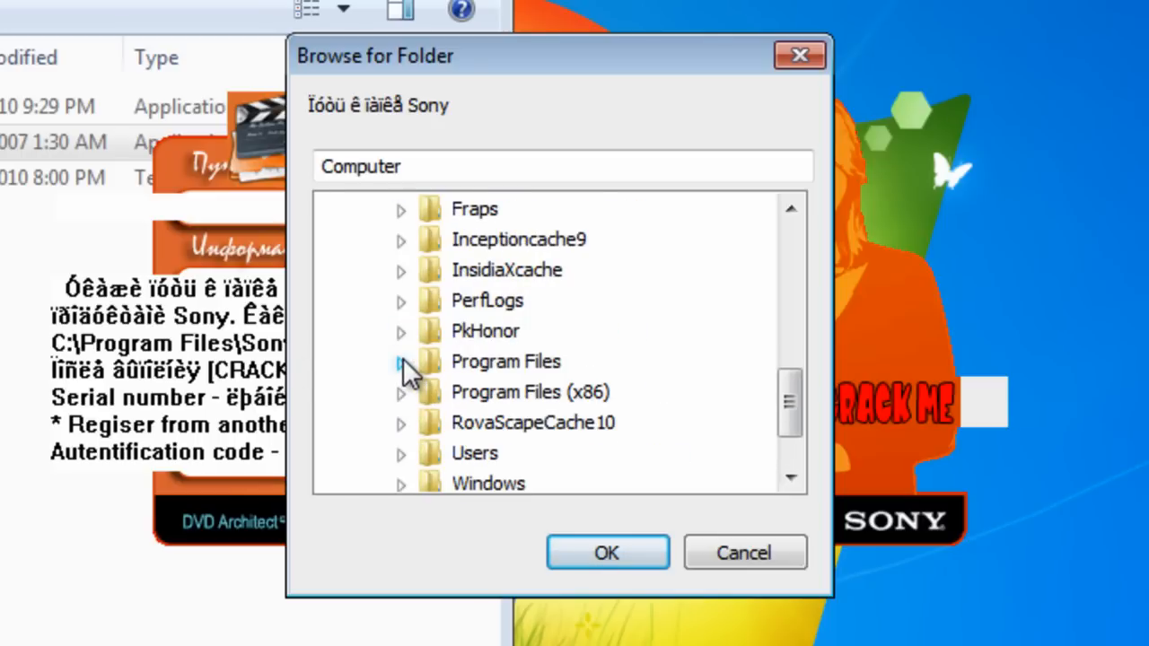
{"action": "mouse_move", "coordinate": [415, 408]}
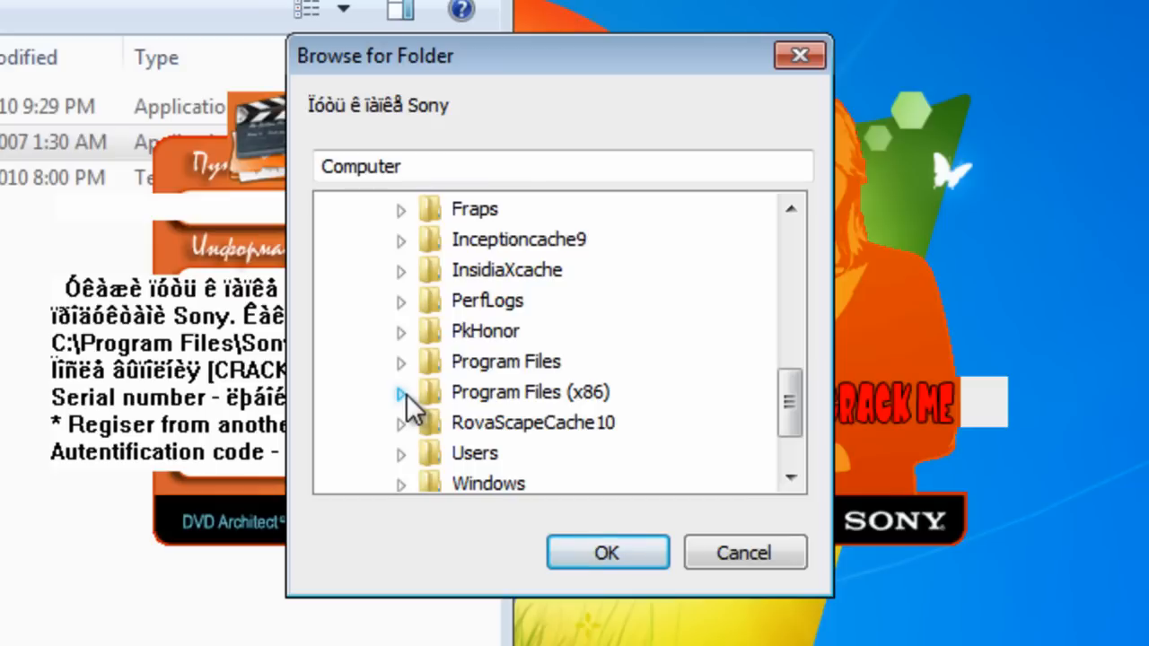
{"action": "scroll", "scroll_direction": "down", "scroll_amount": 3}
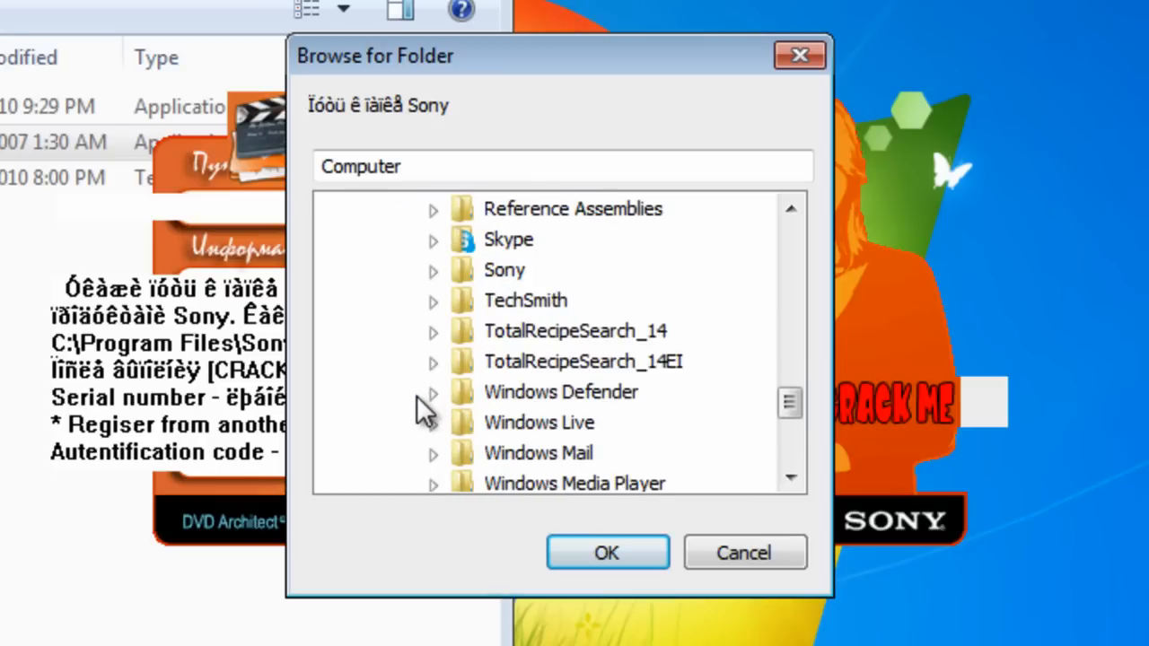
{"action": "left_click", "coordinate": [432, 270]}
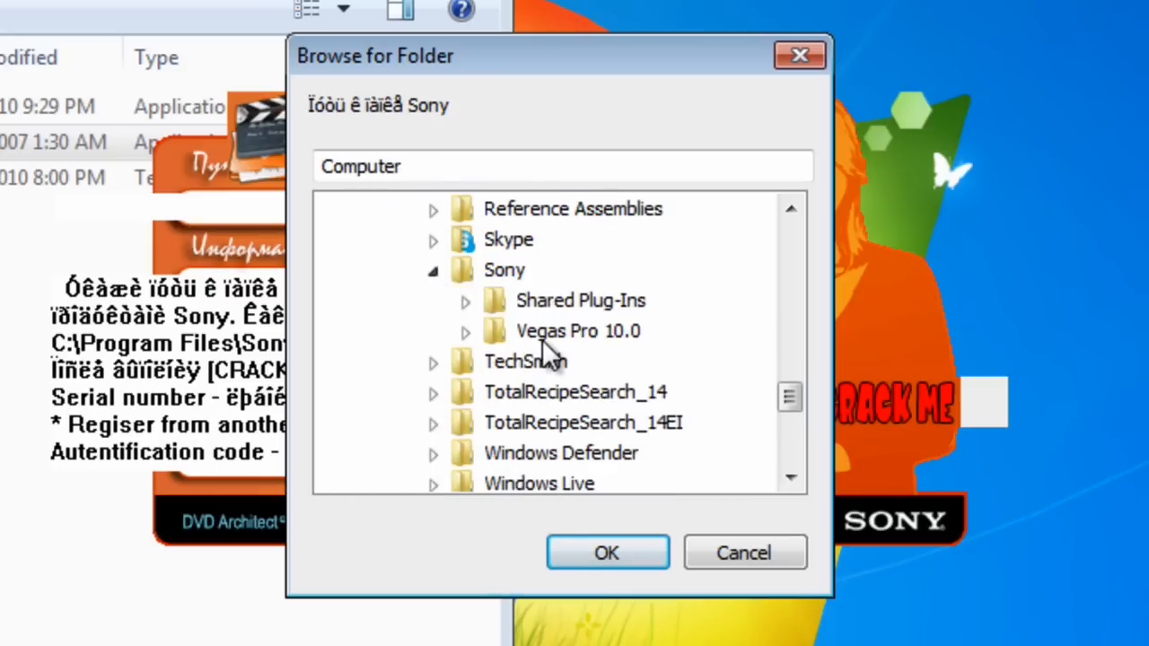
{"action": "left_click", "coordinate": [578, 330]}
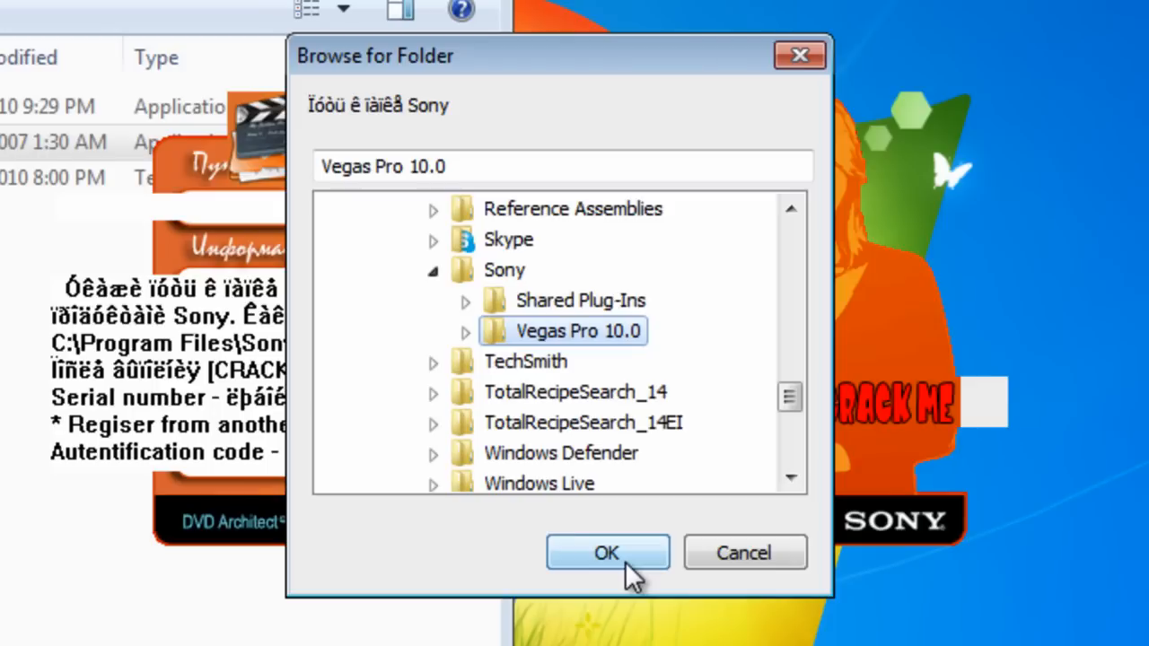
{"action": "left_click", "coordinate": [607, 552]}
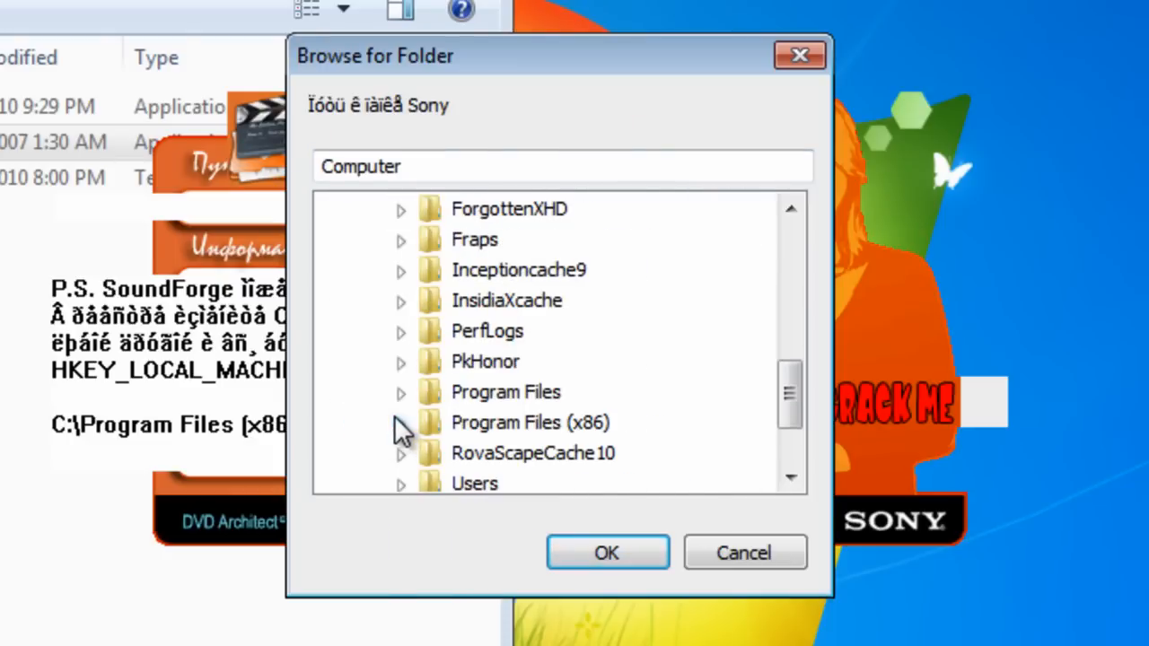
{"action": "left_click", "coordinate": [400, 422]}
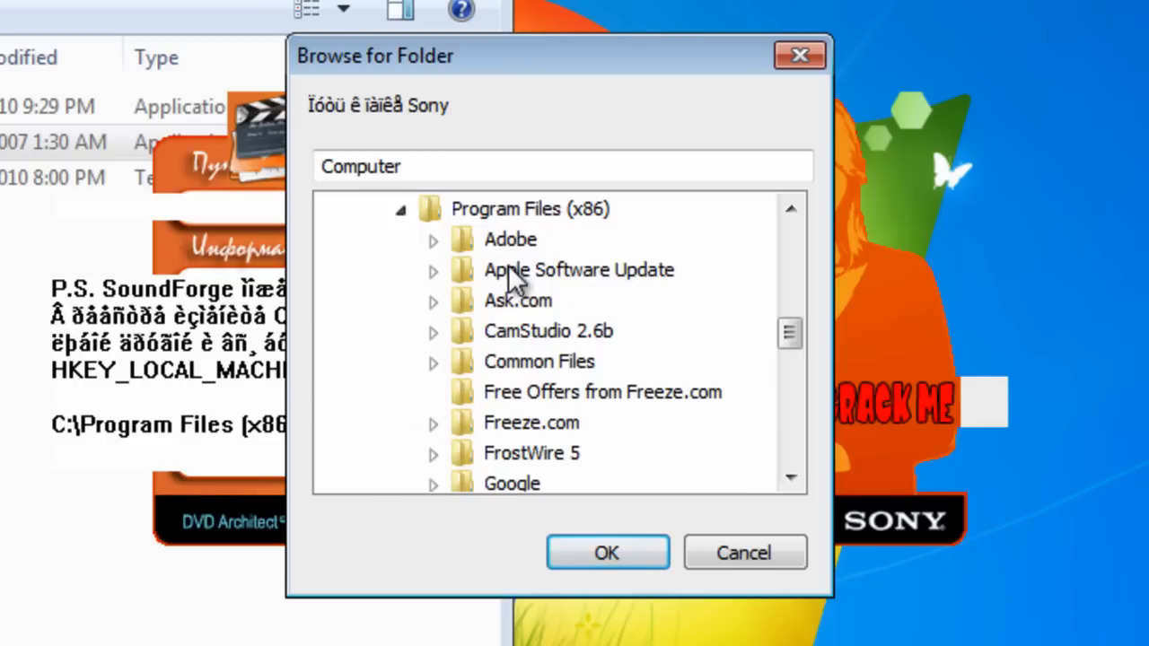
{"action": "scroll", "scroll_direction": "down", "scroll_amount": 3}
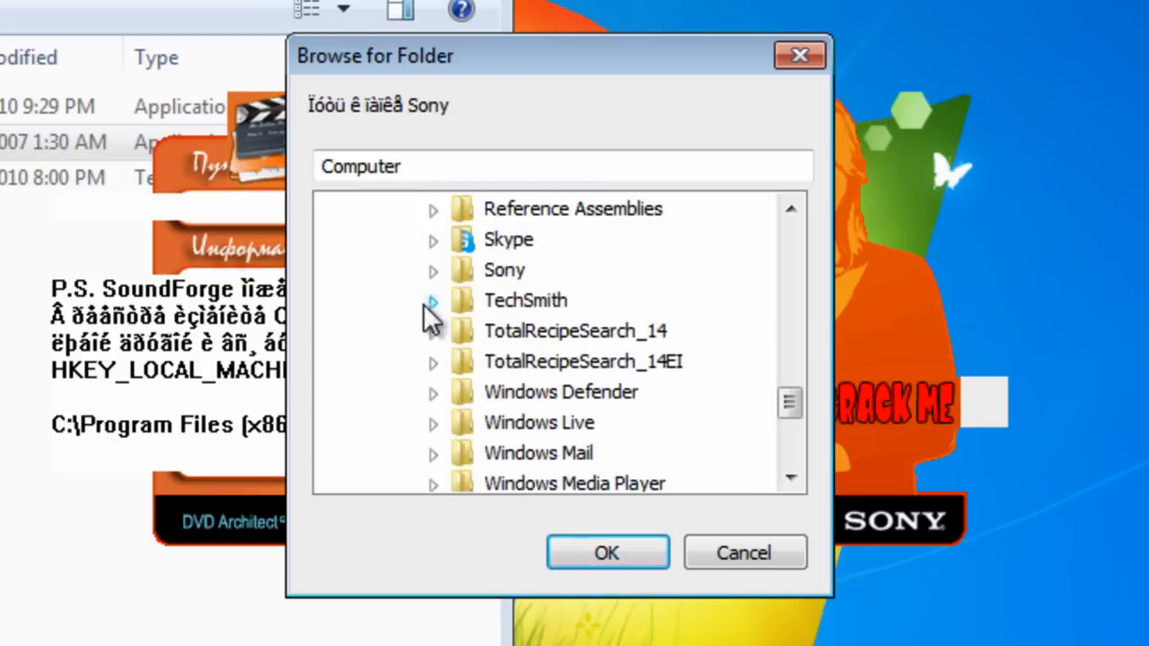
{"action": "left_click", "coordinate": [433, 270]}
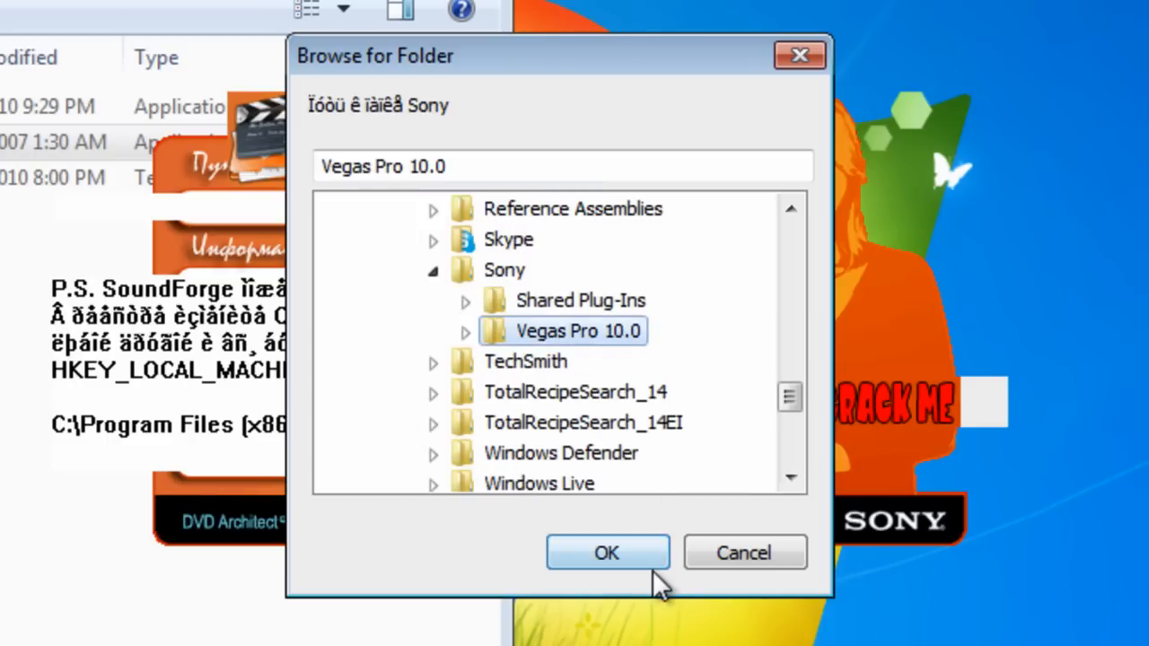
Step: Confirm Vegas Pro 10.0 as the patch target so the patcher processes its files
{"action": "left_click", "coordinate": [607, 552]}
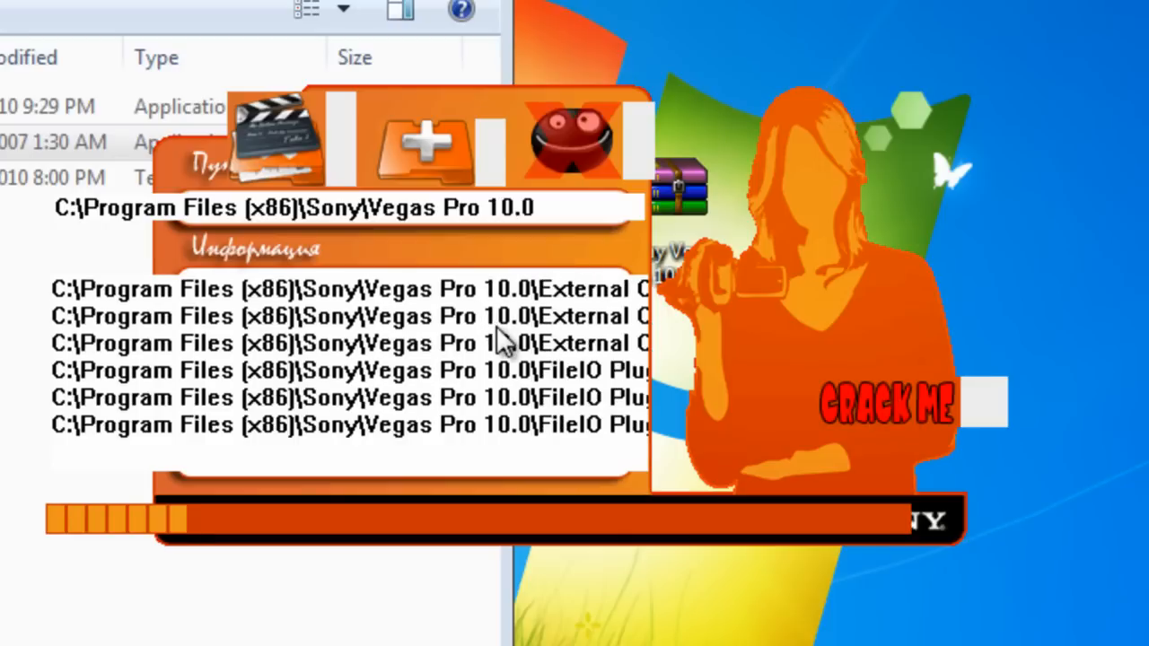
{"action": "mouse_move", "coordinate": [759, 359]}
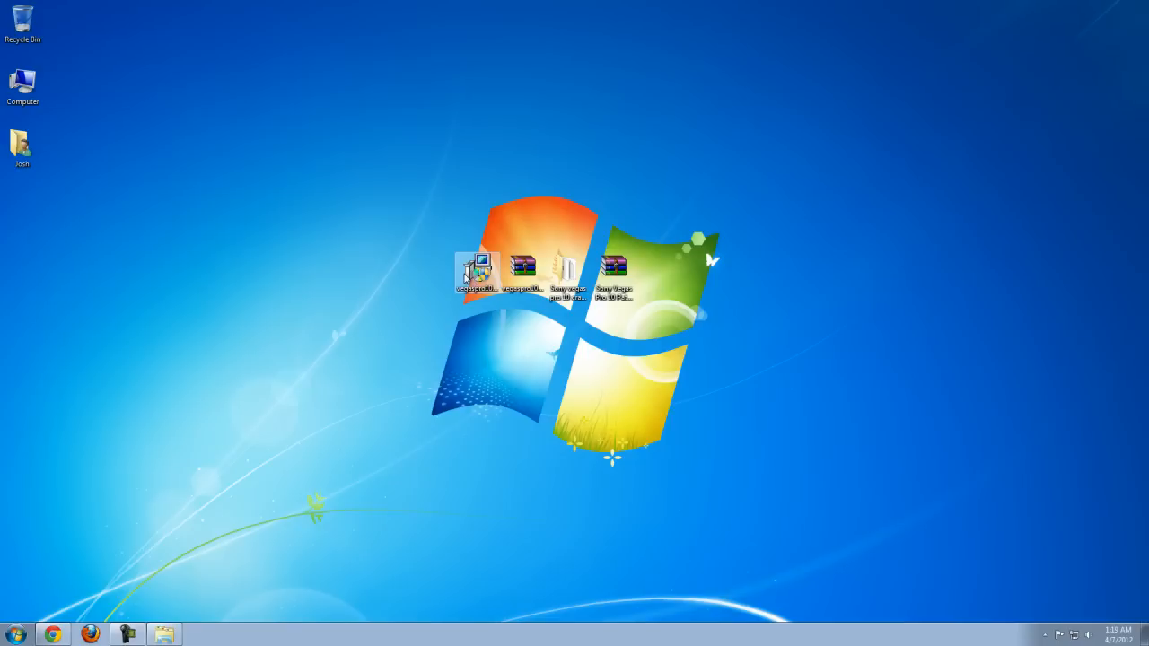
Step: Launch Vegas Pro 10.0 from the Start menu and choose 'I have a Serial Number'
{"action": "left_click", "coordinate": [15, 634]}
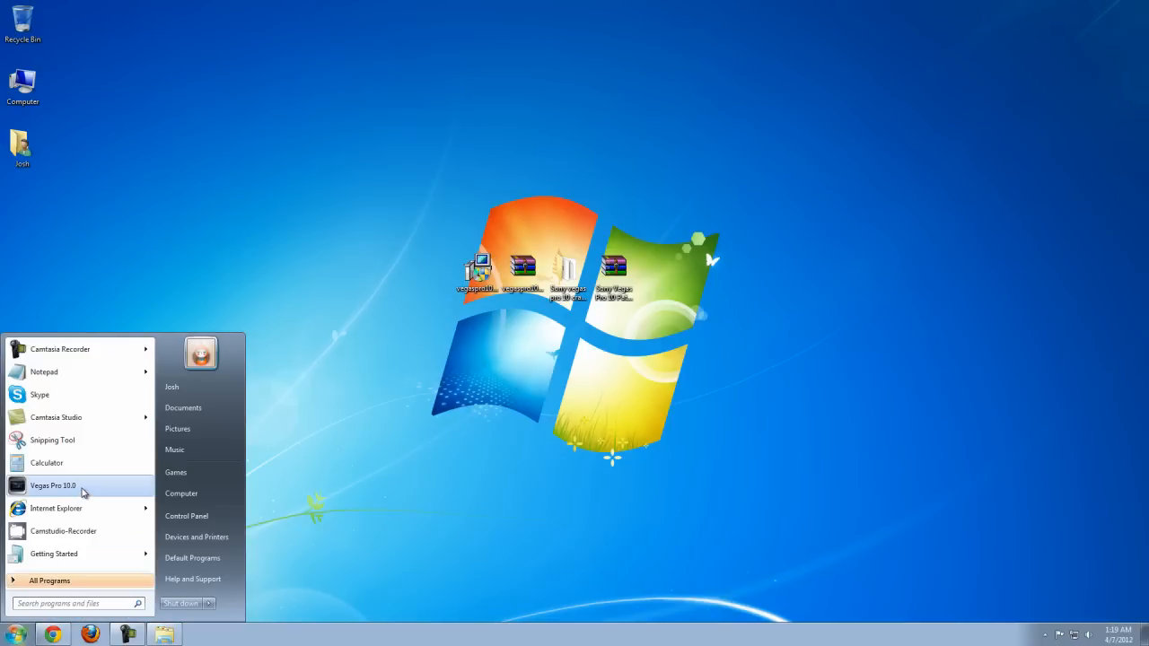
{"action": "left_click", "coordinate": [52, 485]}
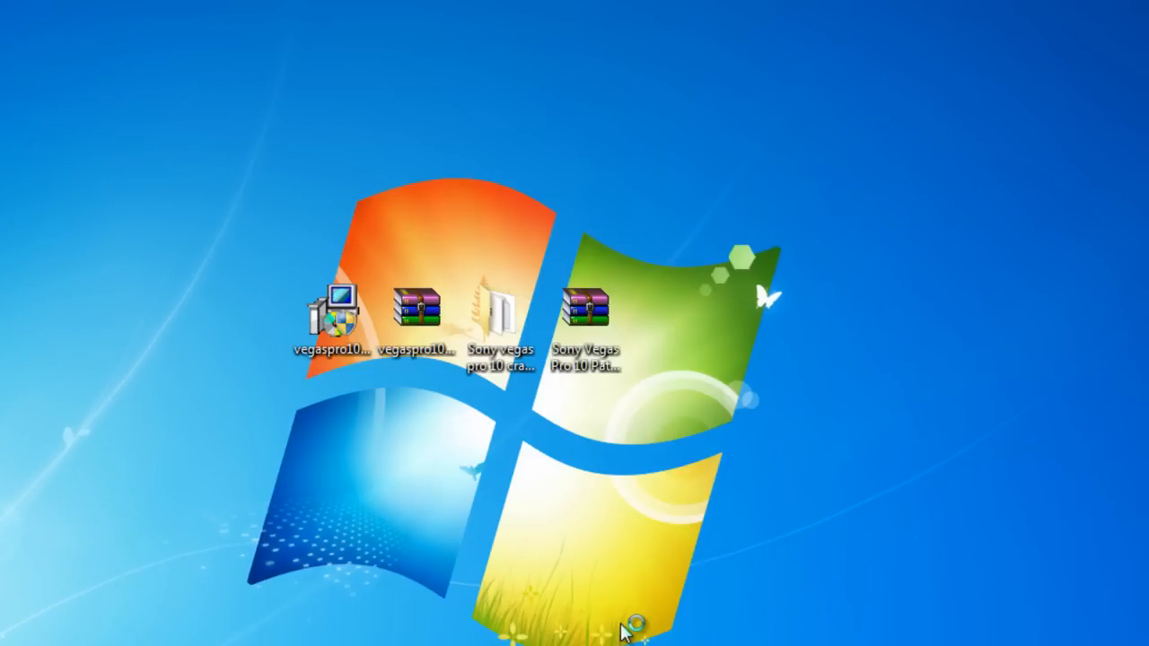
{"action": "double_click", "coordinate": [332, 310]}
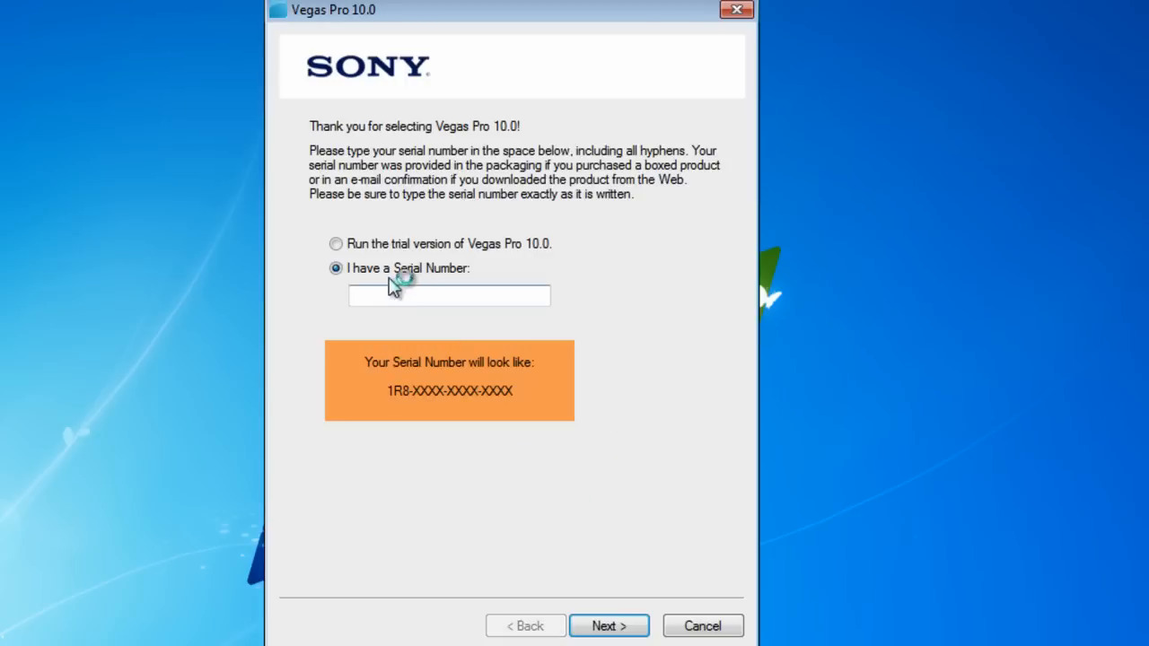
{"action": "mouse_move", "coordinate": [476, 92]}
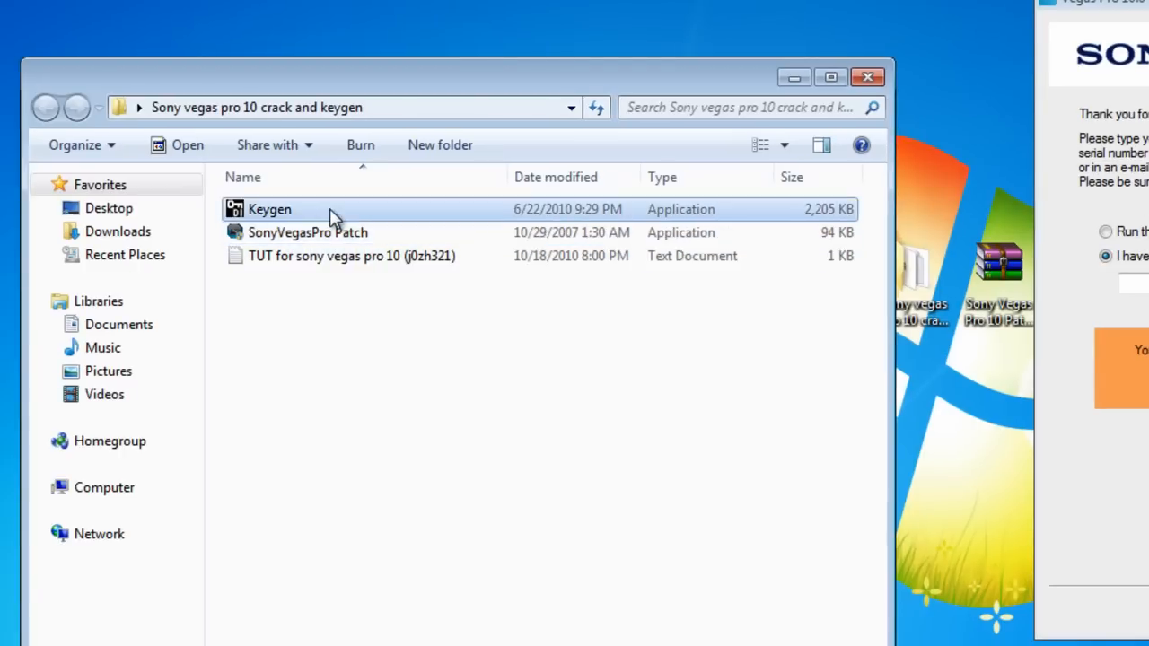
Step: Run the Keygen from the crack and keygen folder and dismiss its splash message
{"action": "right_click", "coordinate": [269, 209]}
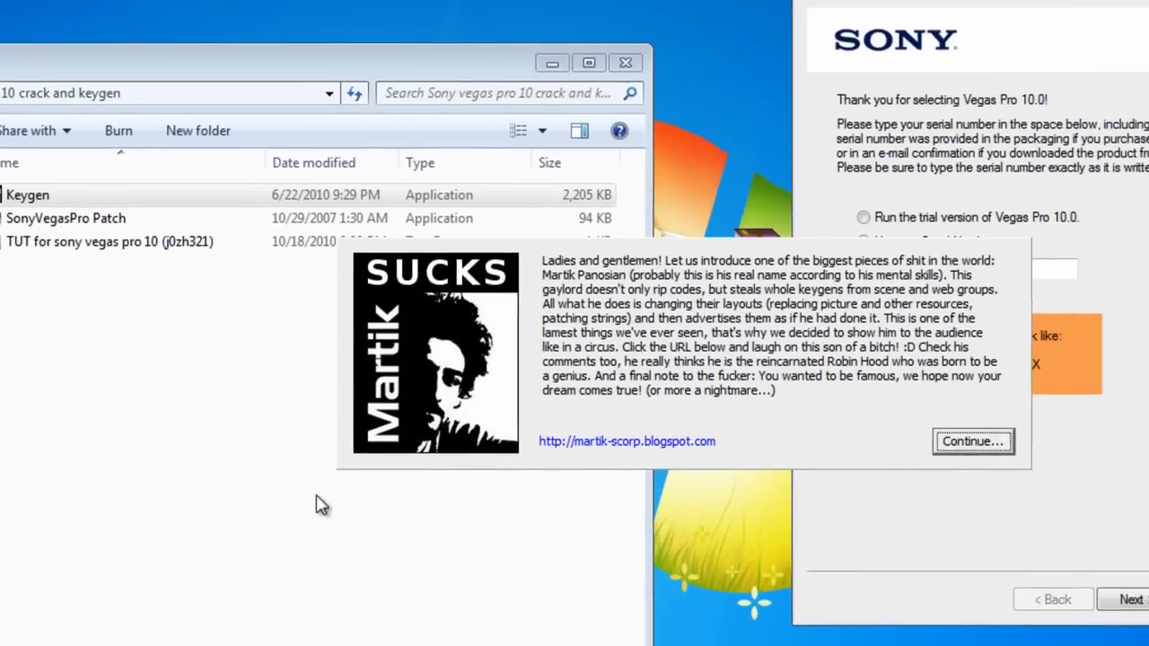
{"action": "left_click", "coordinate": [972, 441]}
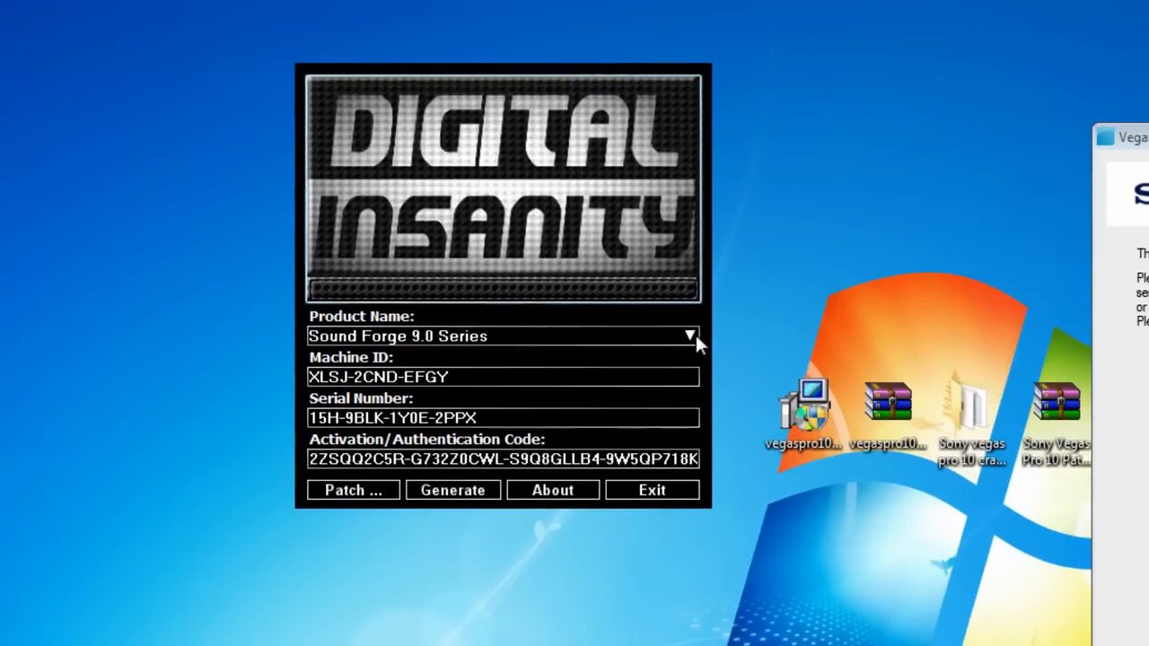
{"action": "mouse_move", "coordinate": [476, 328]}
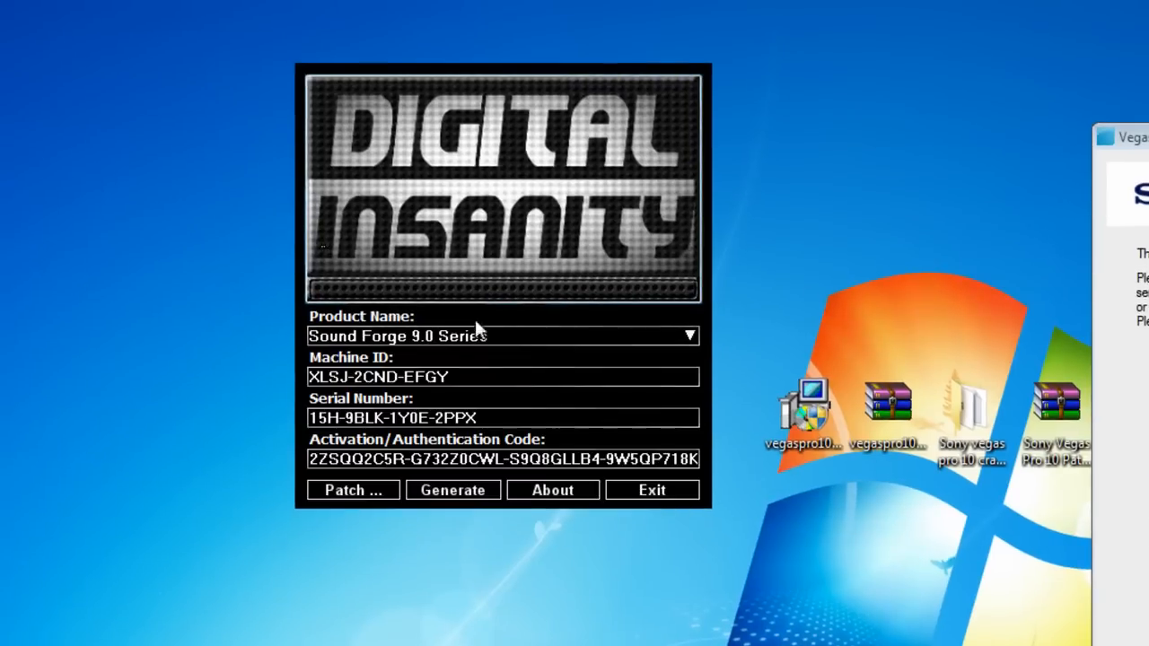
Step: Set the keygen product to Vegas Pro 9.0 (32 and 64 bit) Series and copy its serial
{"action": "left_click", "coordinate": [689, 334]}
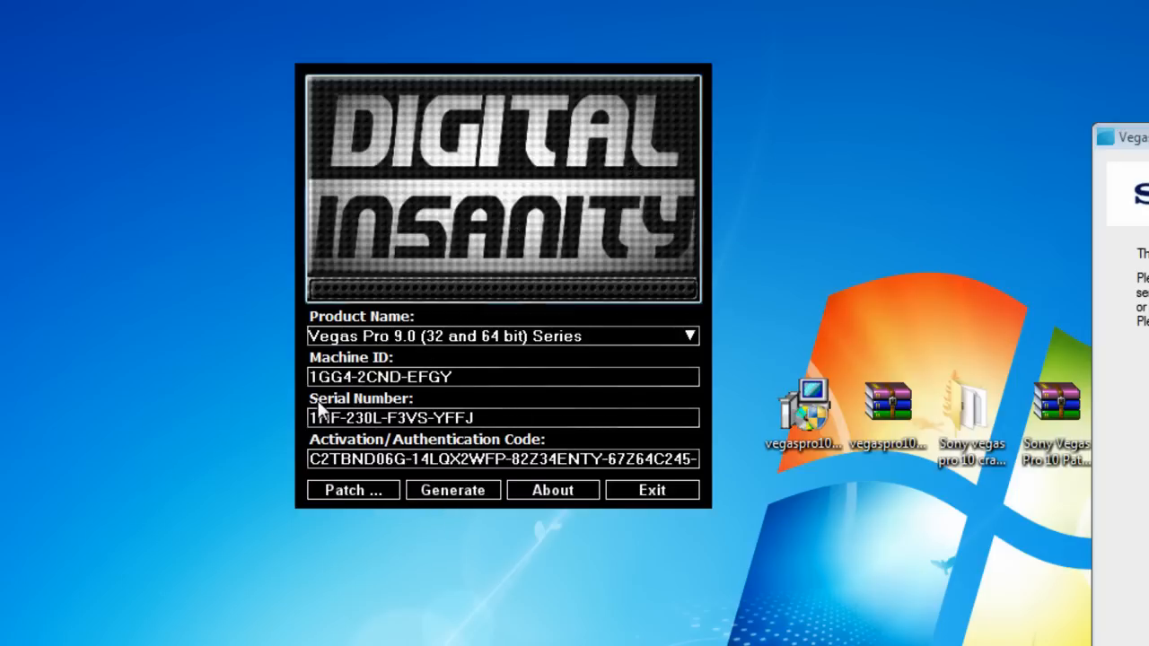
{"action": "left_click", "coordinate": [509, 417]}
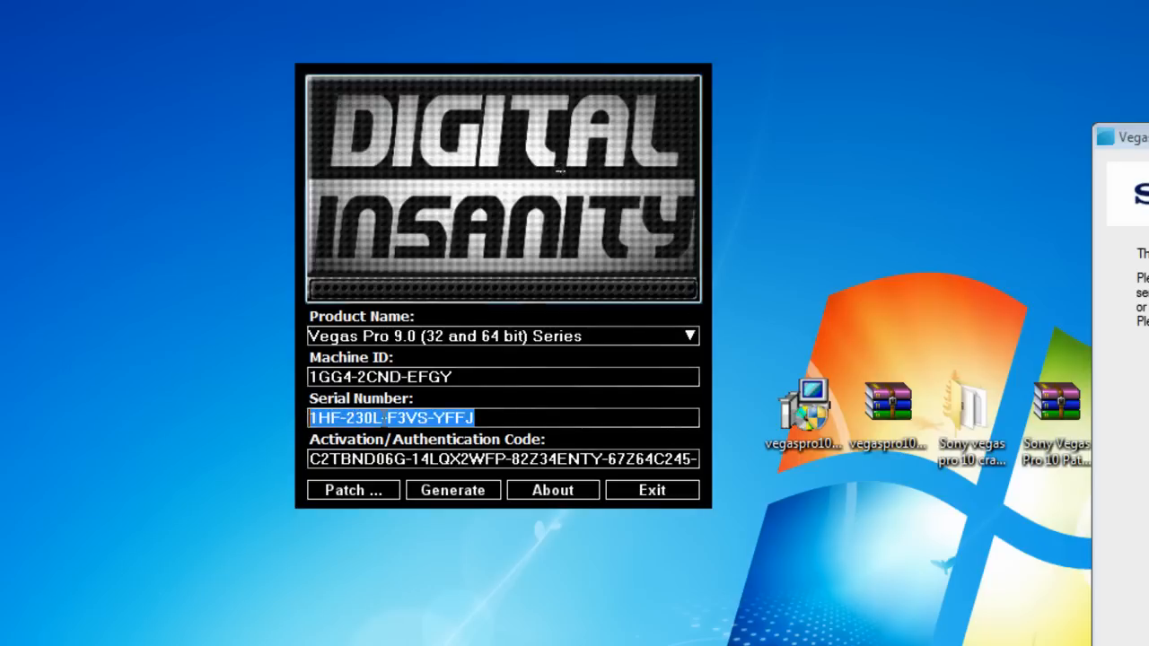
{"action": "right_click", "coordinate": [390, 417]}
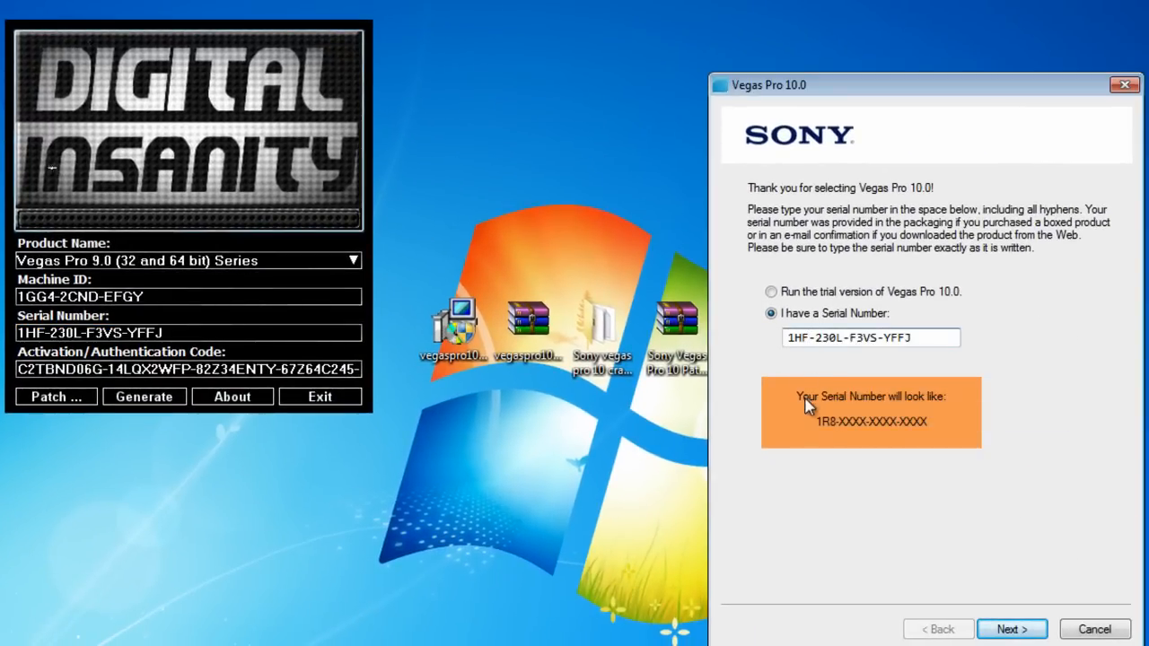
{"action": "mouse_move", "coordinate": [1093, 507]}
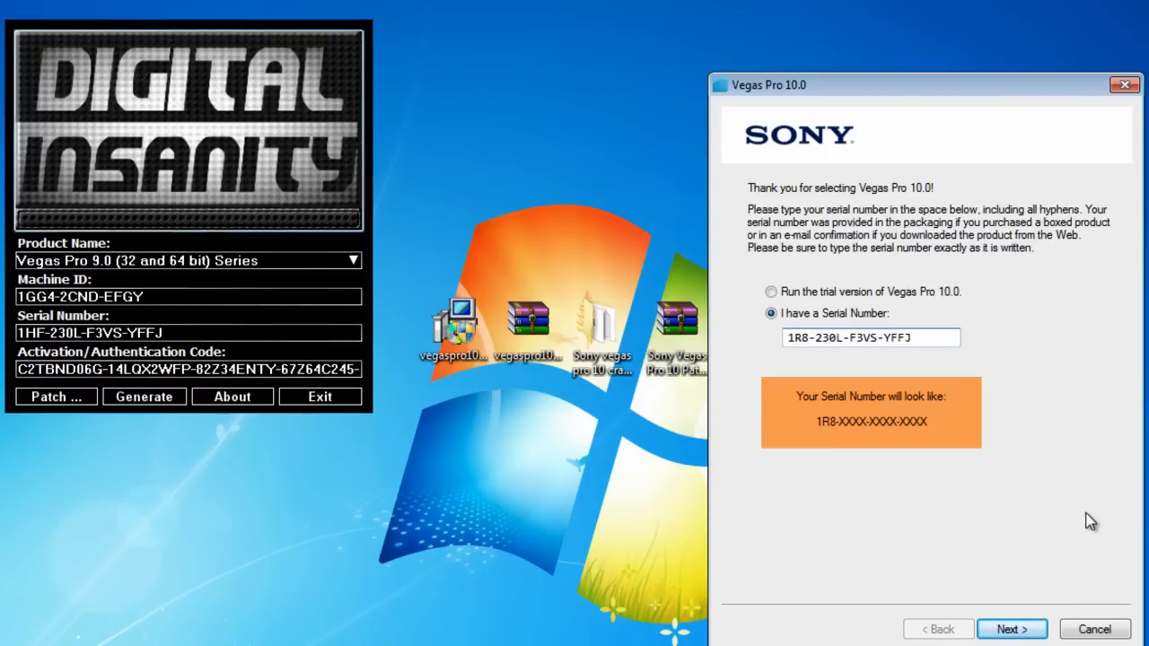
Step: Accept the serial number edited to begin with 1R8
{"action": "left_click", "coordinate": [1011, 628]}
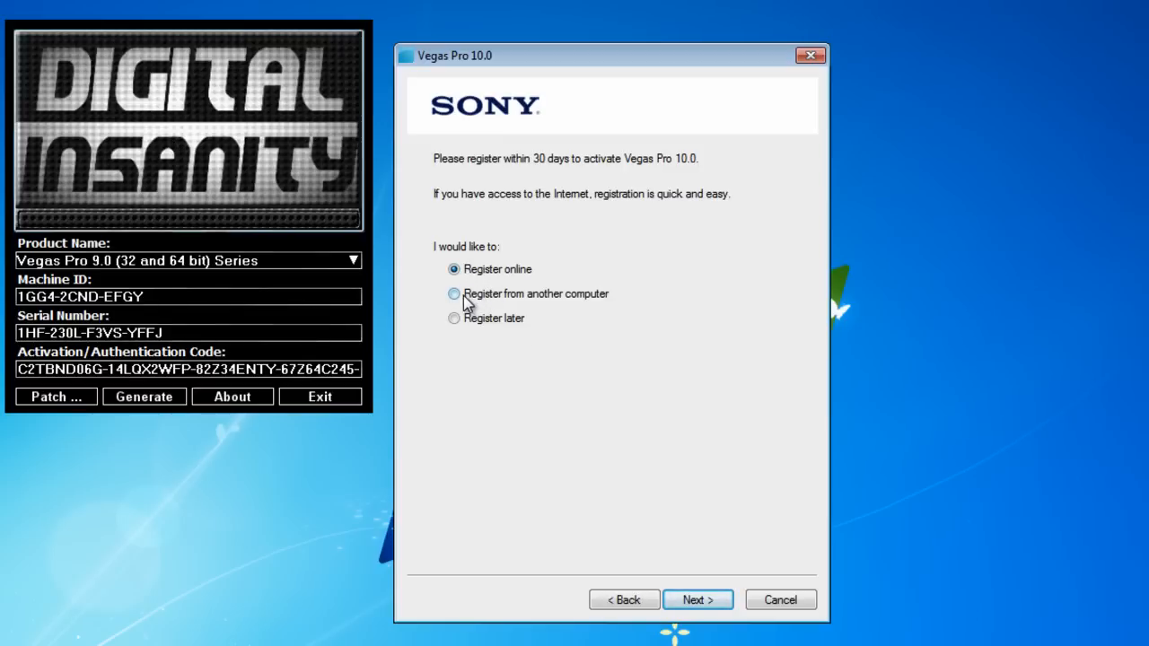
{"action": "mouse_move", "coordinate": [536, 301]}
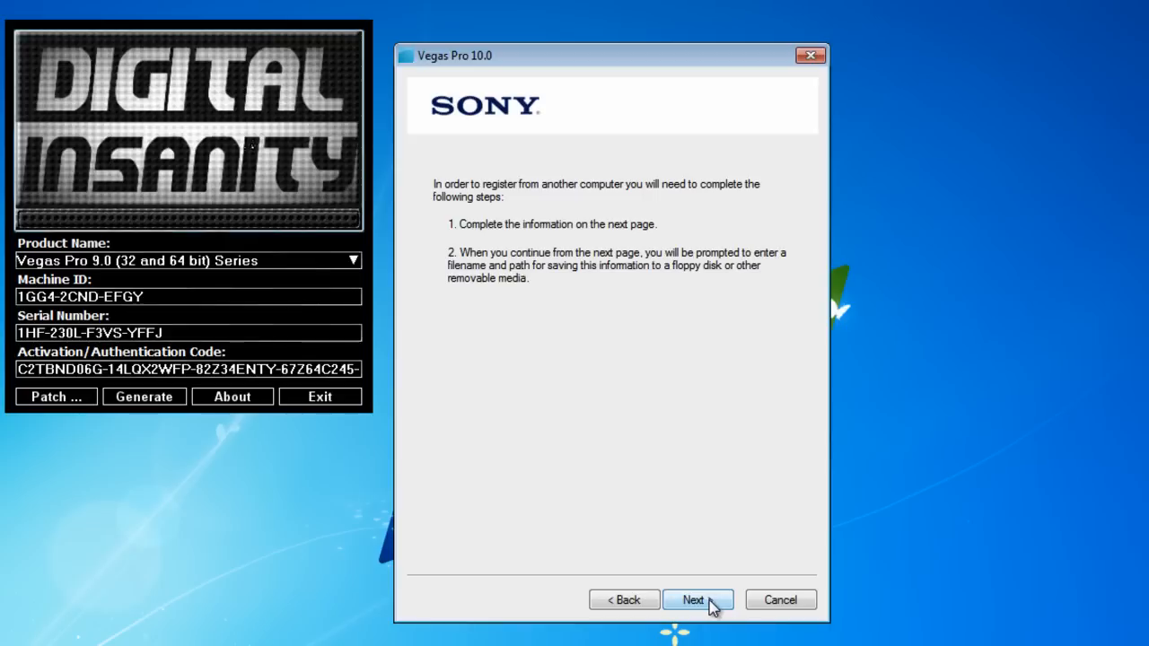
Step: Continue past the instructions and agree to the privacy policy terms
{"action": "left_click", "coordinate": [693, 599]}
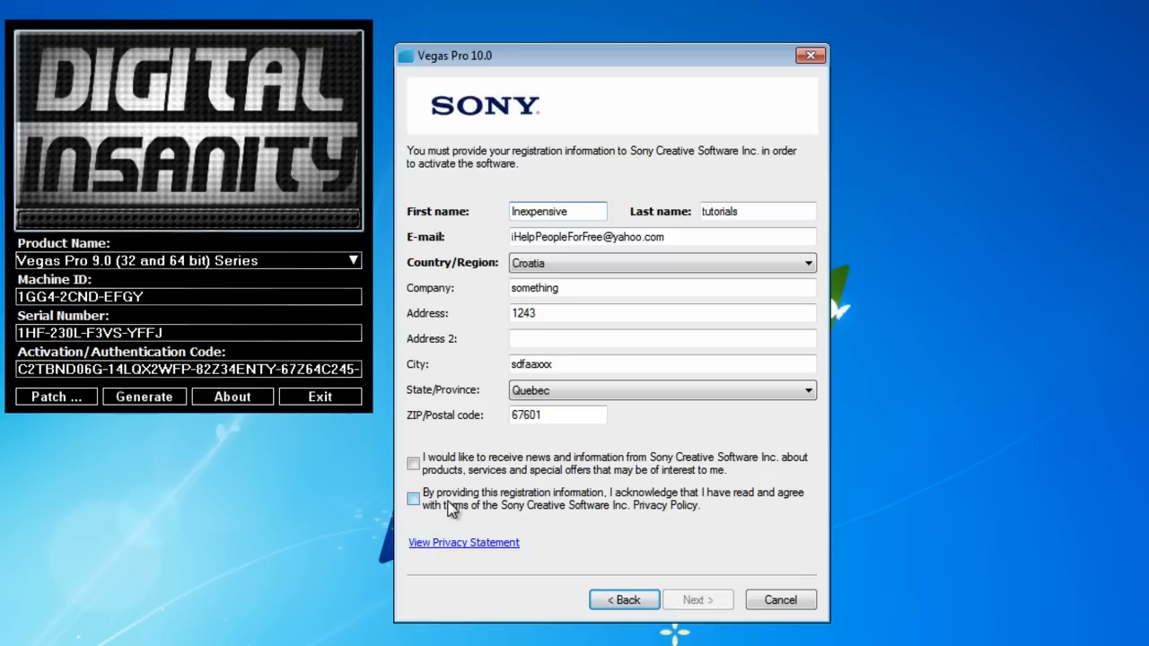
{"action": "left_click", "coordinate": [413, 498]}
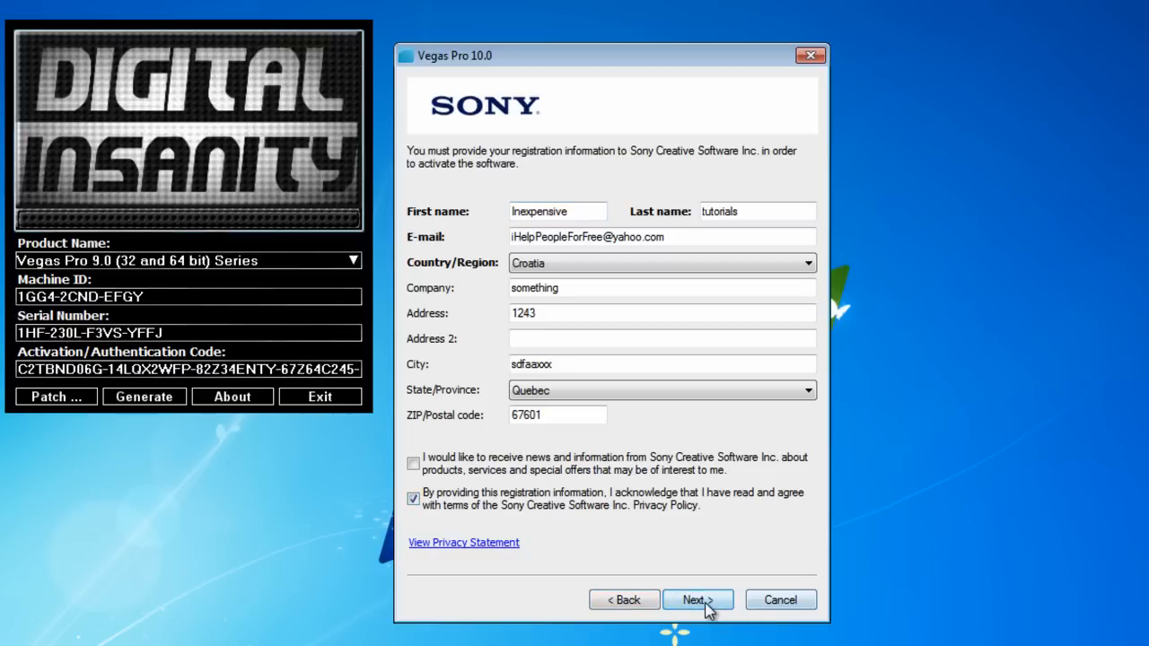
{"action": "left_click", "coordinate": [697, 599]}
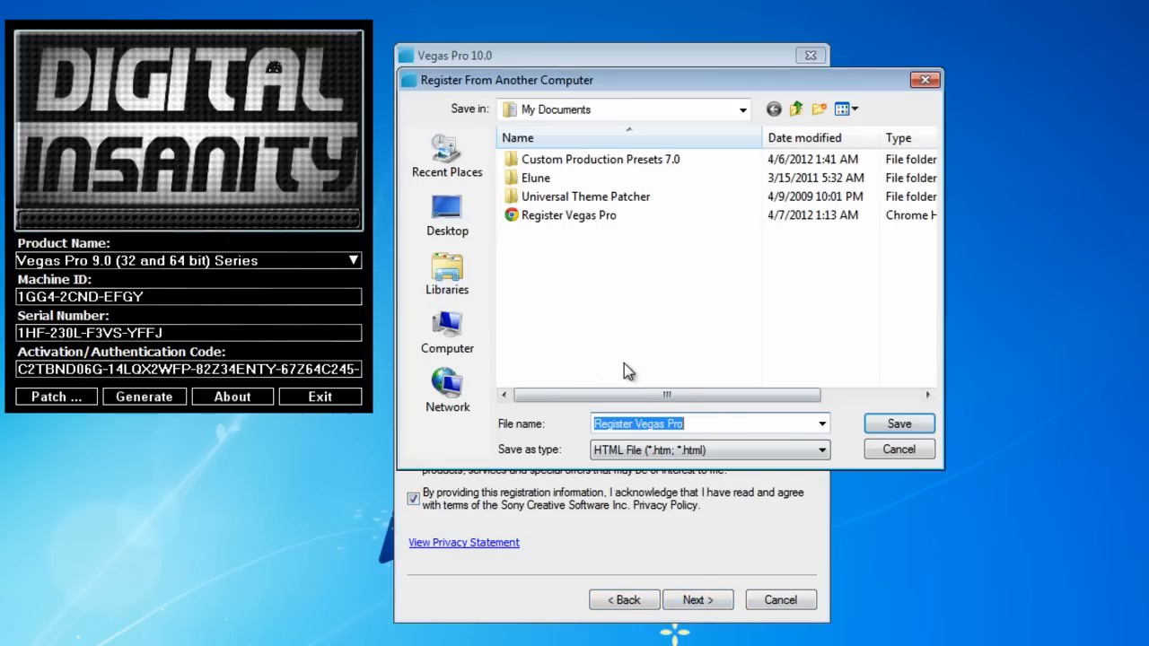
Step: Save the registration file, replacing the existing one, and proceed to the authentication code page
{"action": "left_click", "coordinate": [898, 423]}
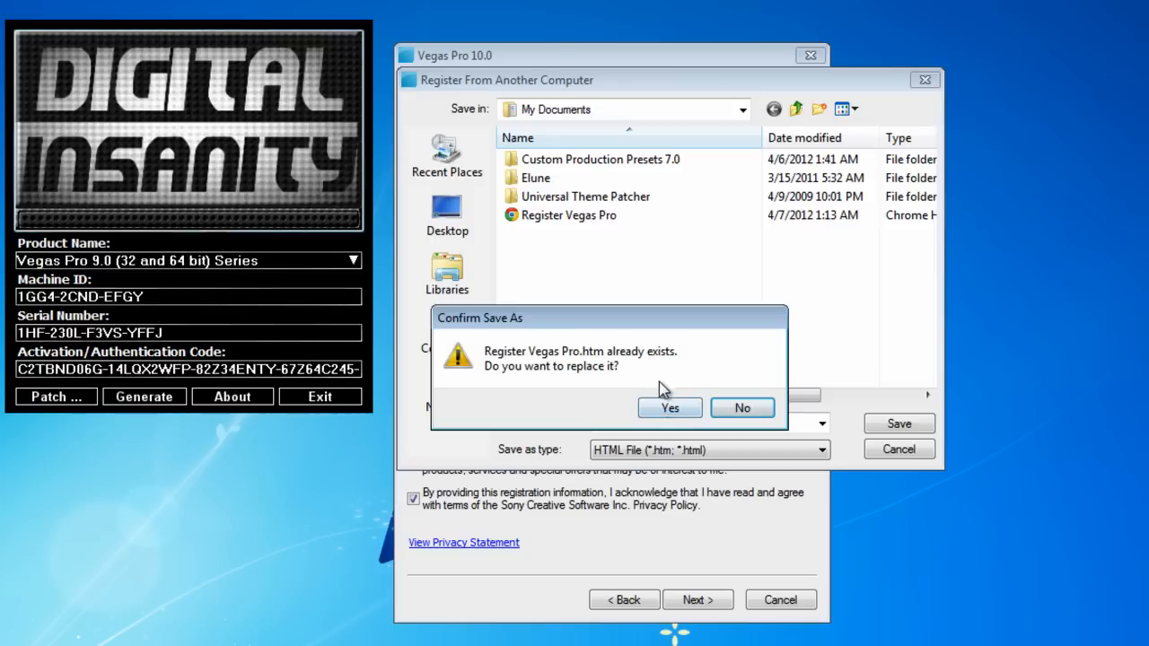
{"action": "left_click", "coordinate": [669, 408]}
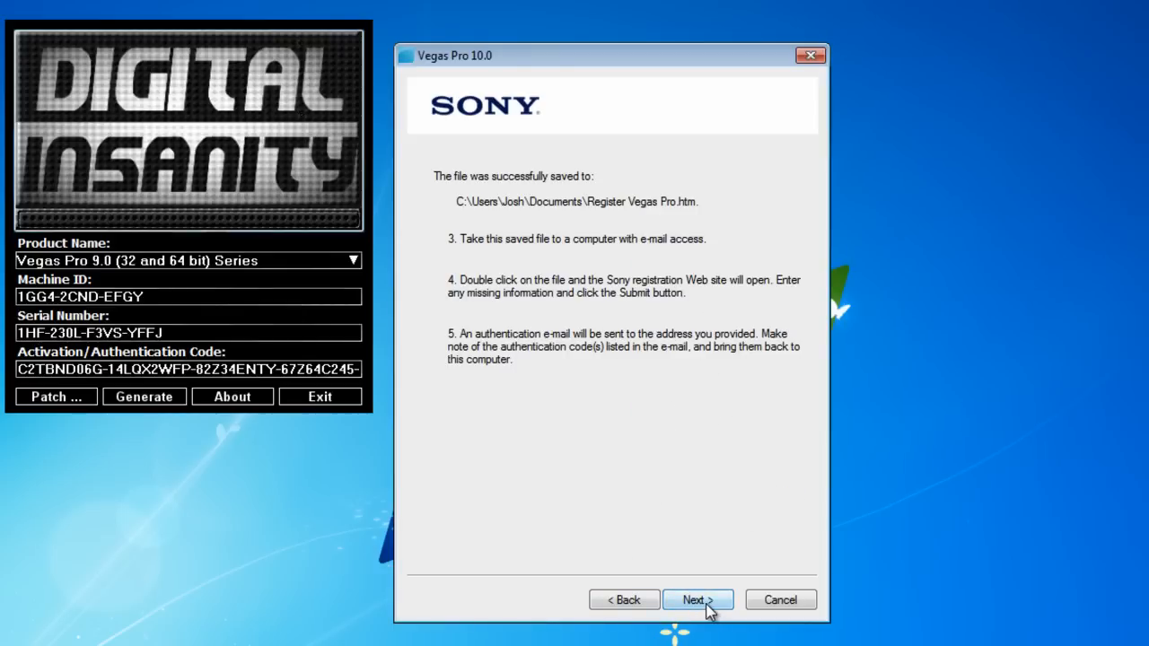
{"action": "left_click", "coordinate": [697, 600]}
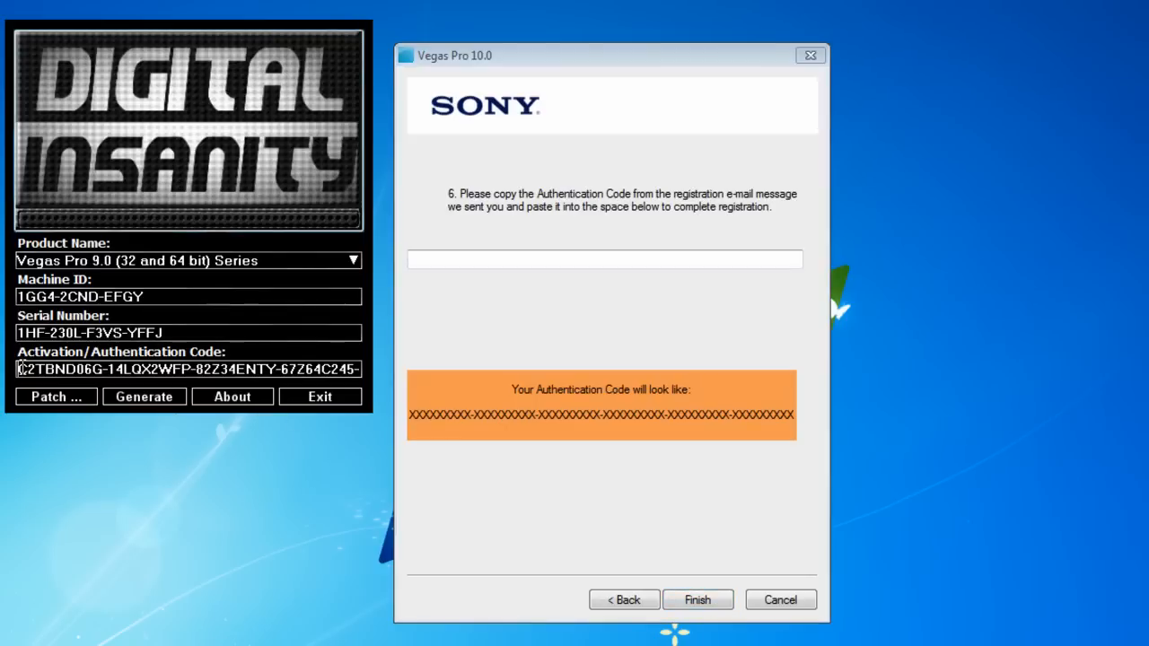
Step: Select the keygen's activation code and bring up its copy menu
{"action": "triple_click", "coordinate": [188, 369]}
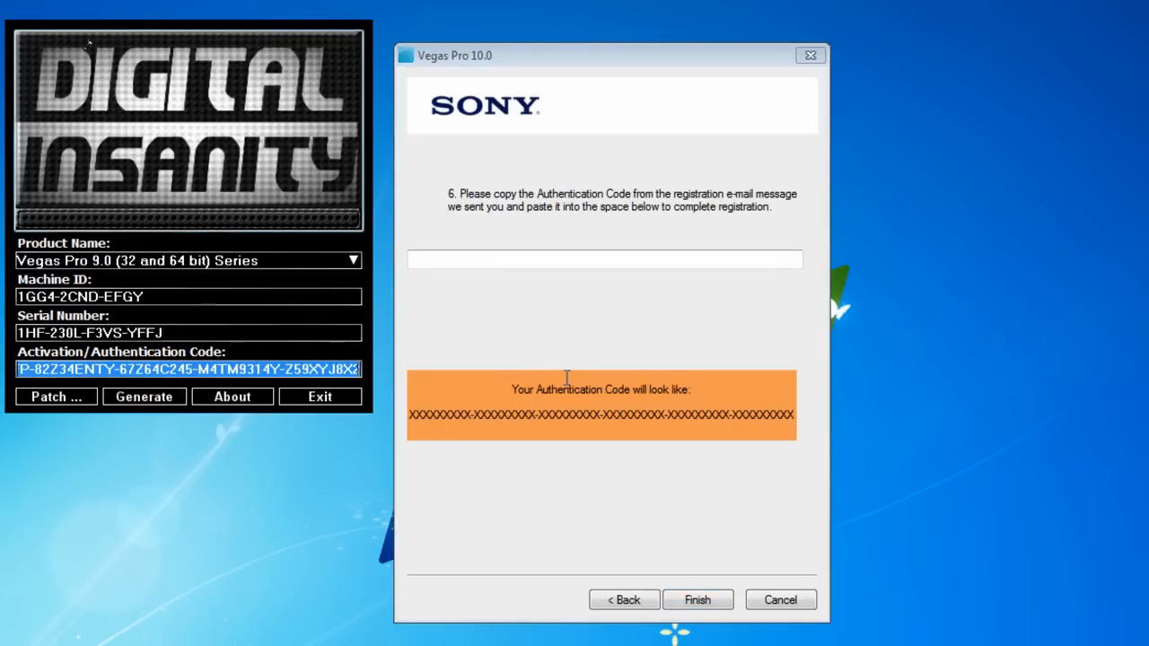
{"action": "right_click", "coordinate": [189, 369]}
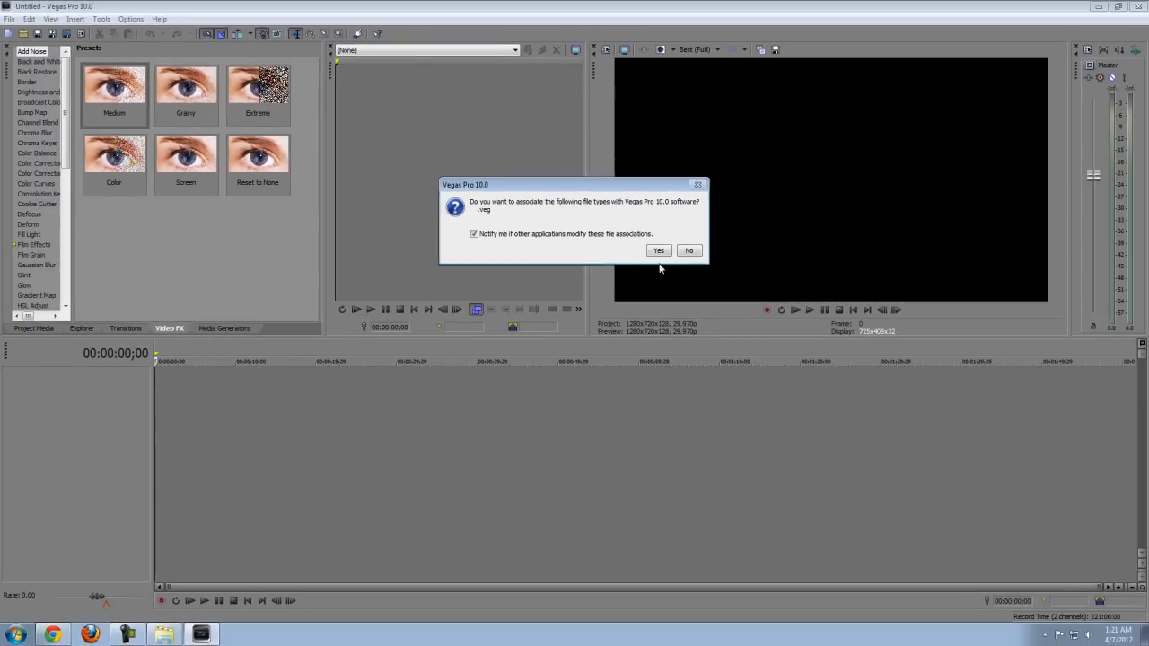
Step: Answer Yes to associating .veg files with Vegas Pro 10
{"action": "left_click", "coordinate": [659, 250]}
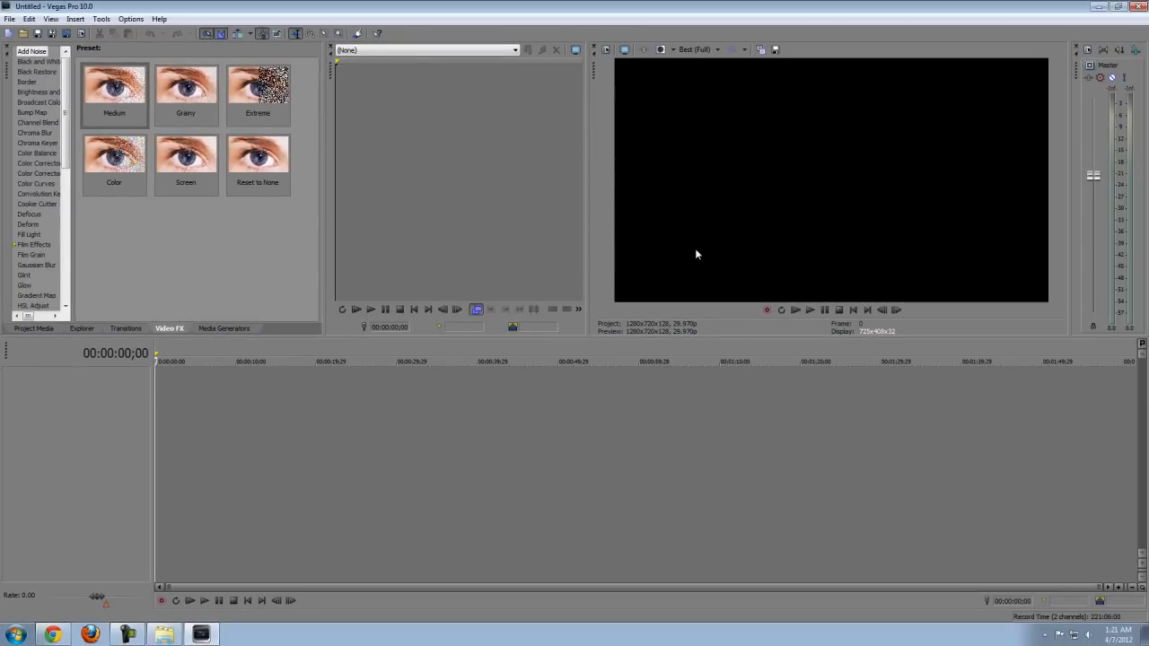
{"action": "mouse_move", "coordinate": [673, 300]}
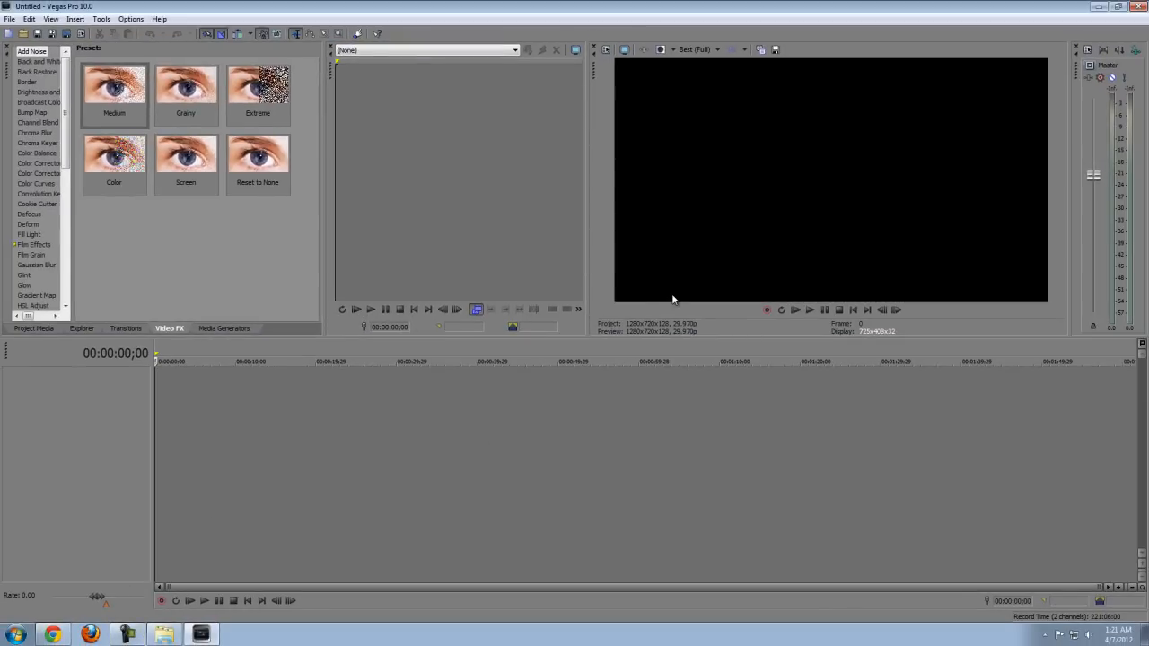